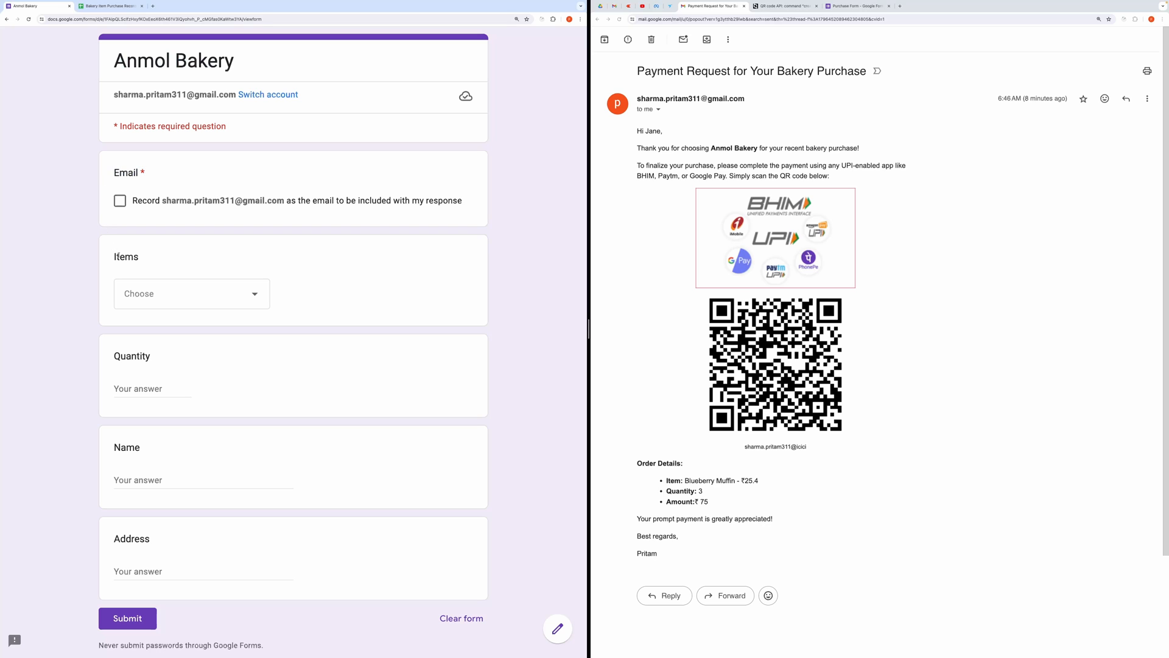
mouse_move(408, 390)
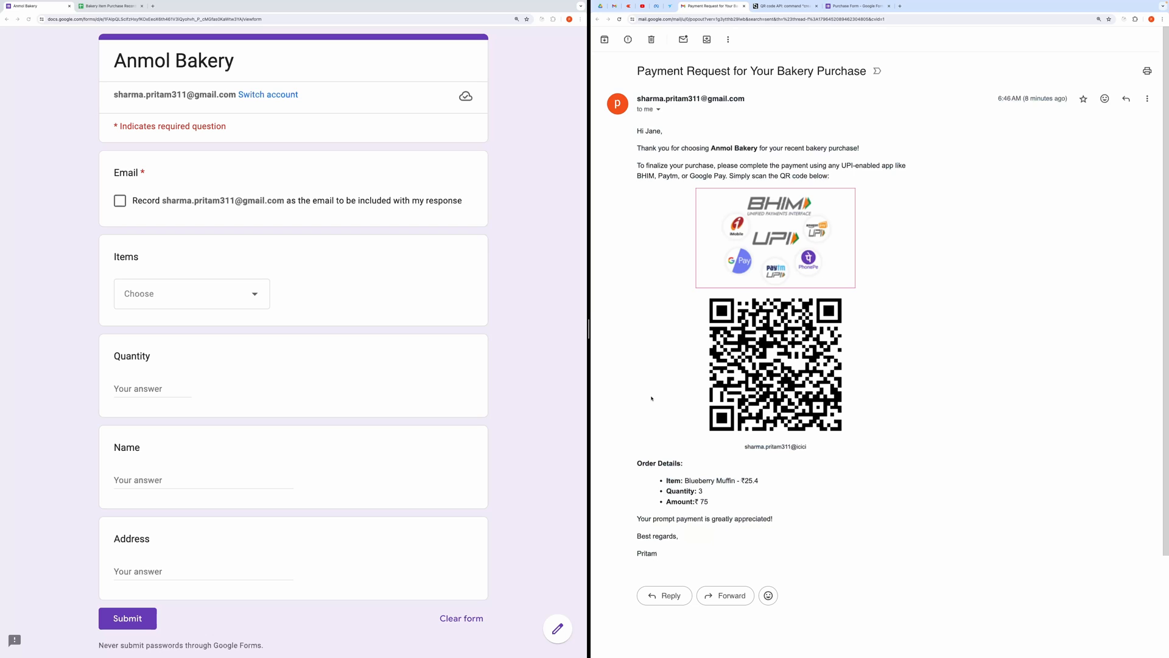
mouse_move(225, 249)
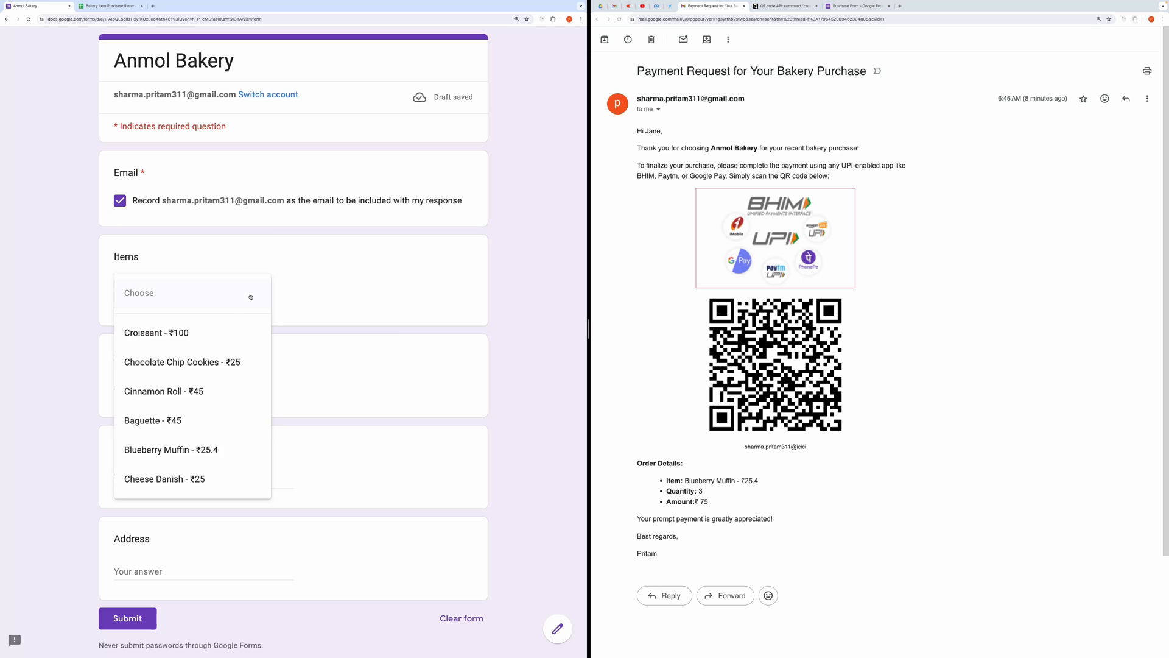
Submit a form order for 7 Baguettes with name 'Jan' and a delivery address
left_click(152, 419)
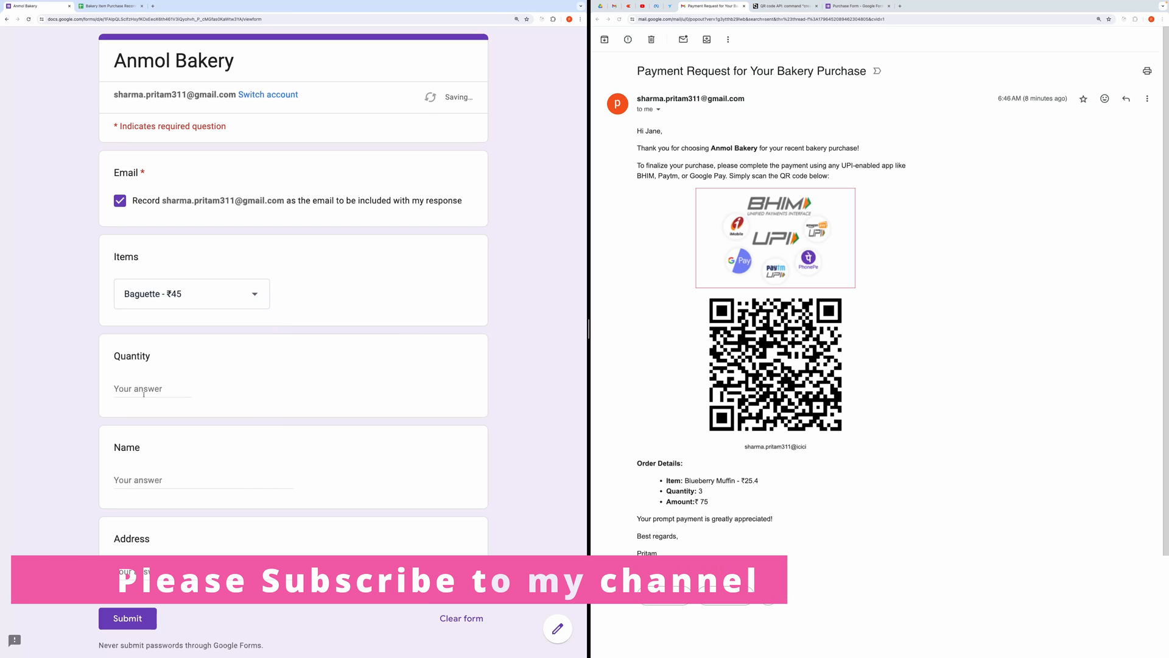
type("7")
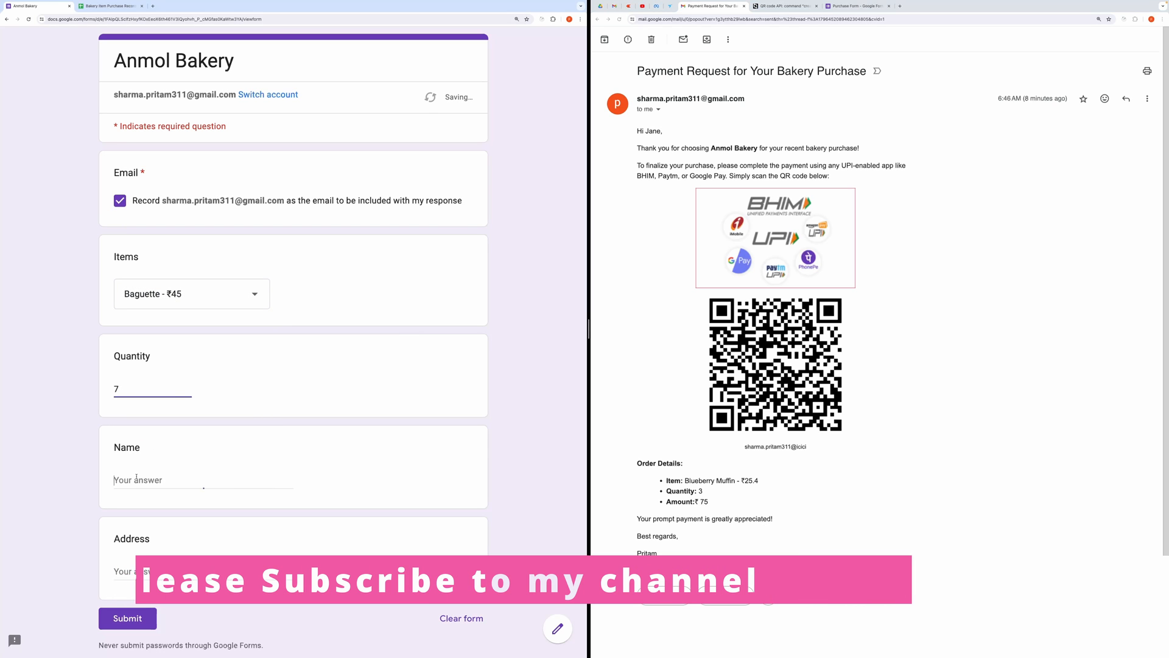
type("Jane")
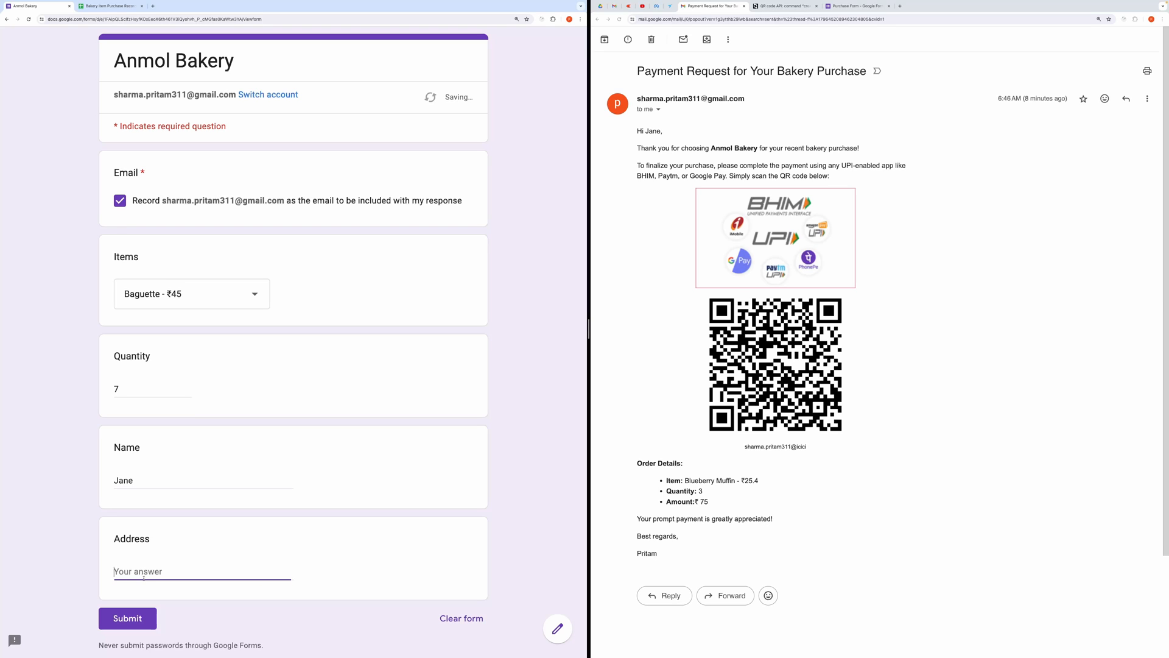
type("sdfsad asdfasdf")
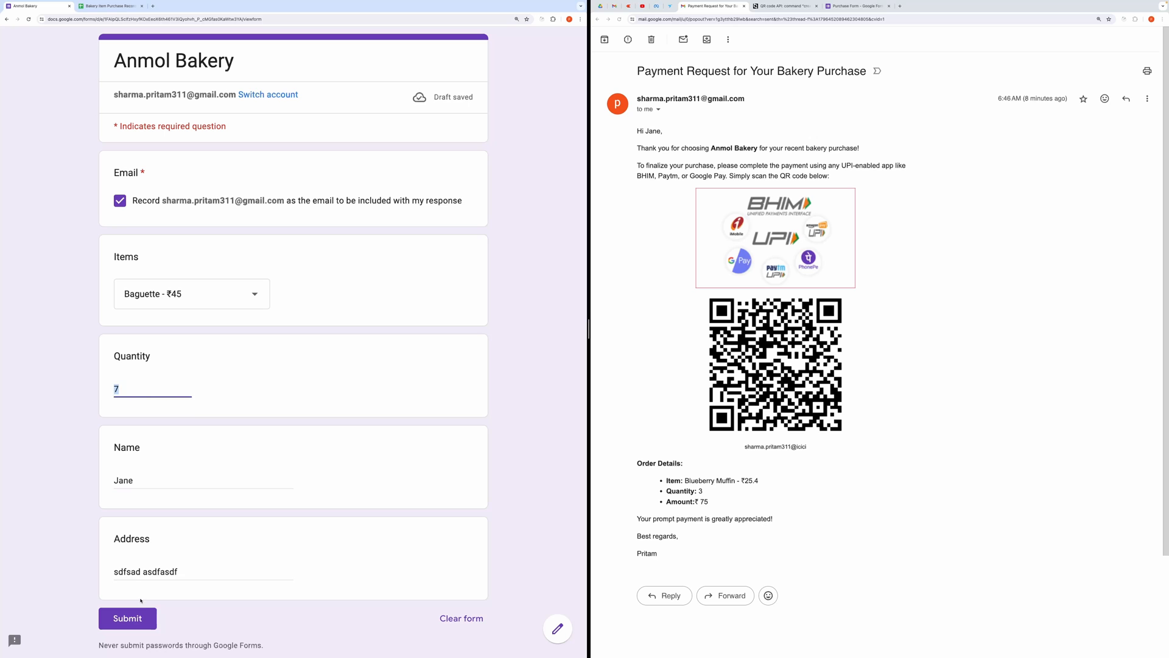
left_click(126, 617)
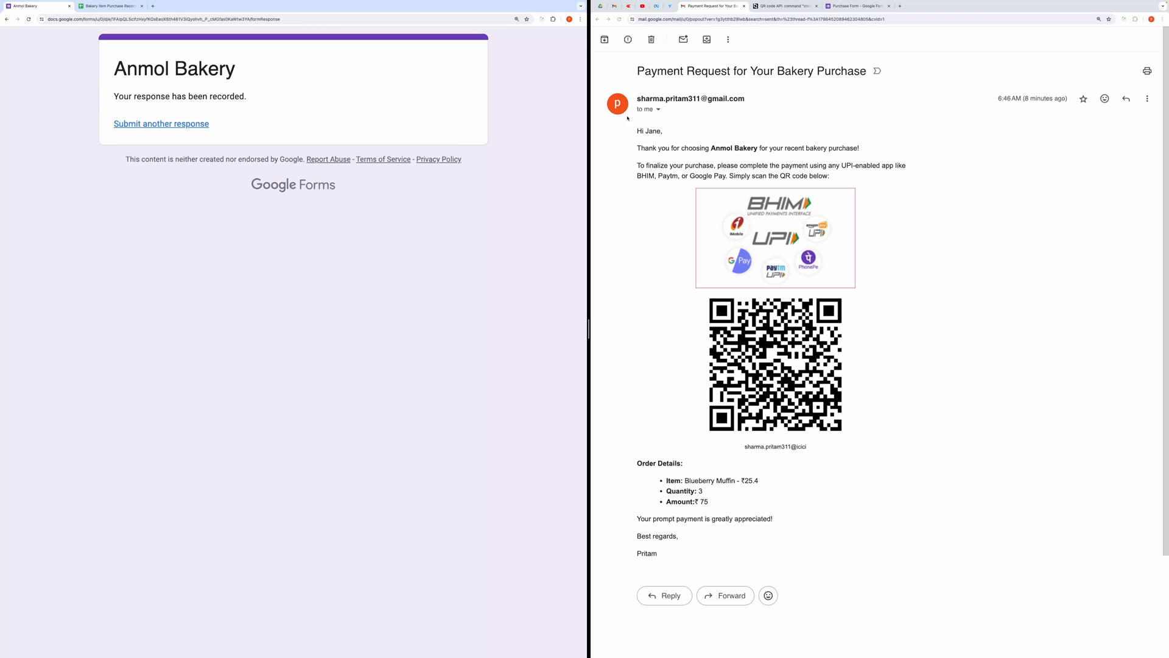
Open the sent ₹315 payment request for 7 Baguettes in Gmail
left_click(597, 19)
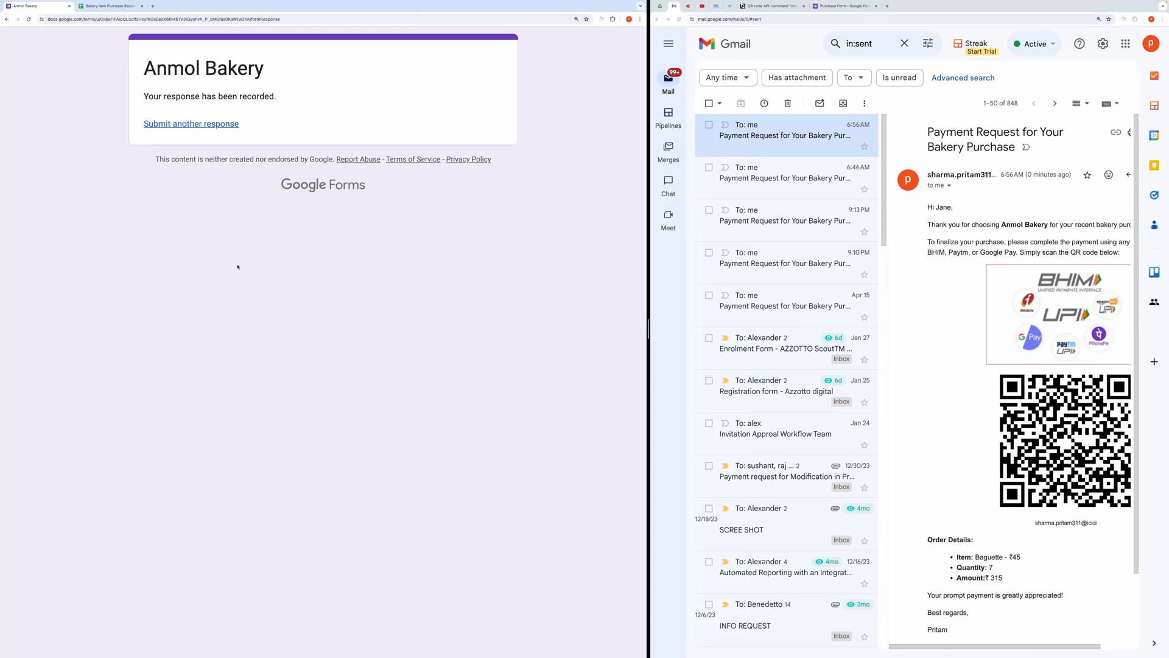
left_click(112, 6)
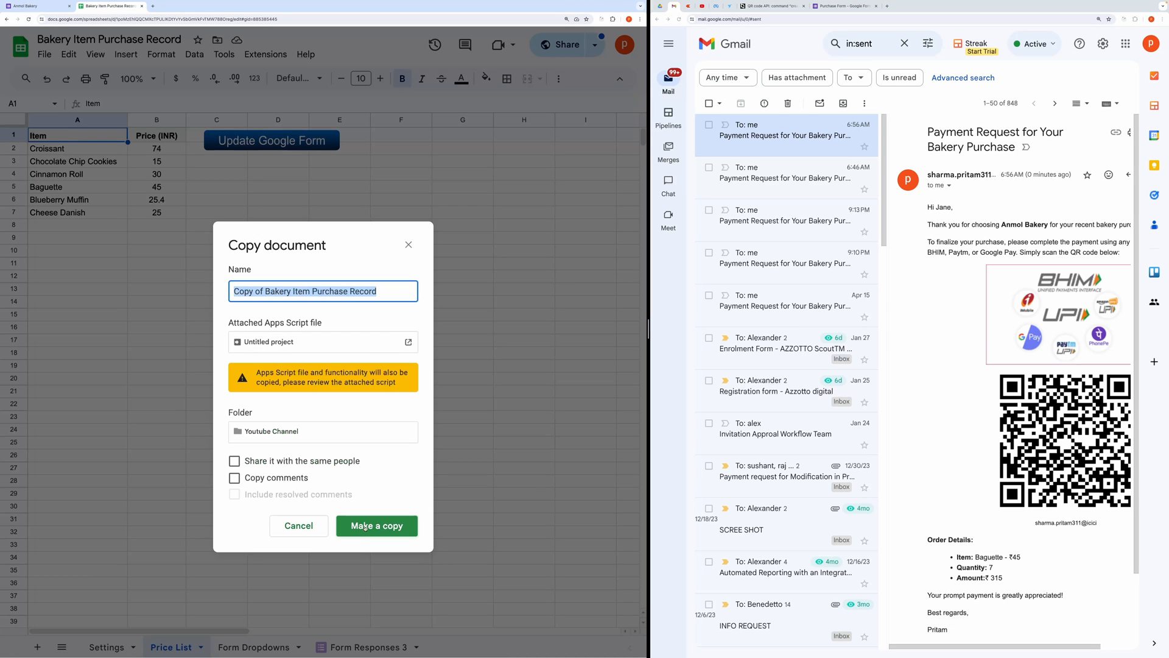
Confirm the spreadsheet copy and check the Form URL link in Settings cell B1
left_click(376, 525)
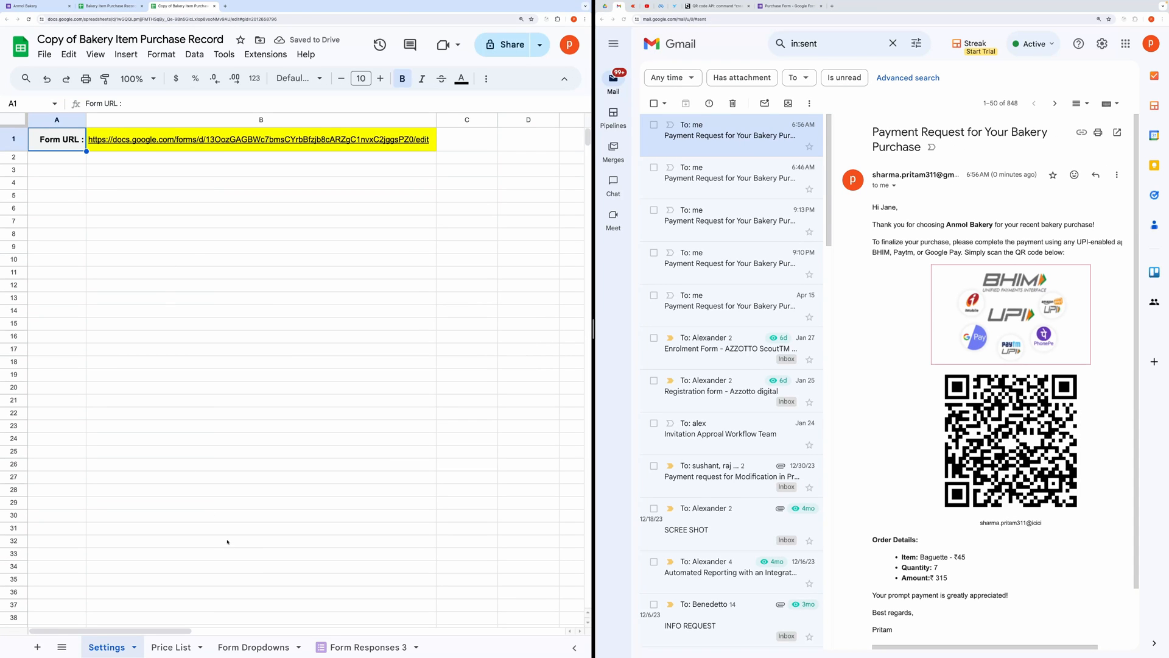
left_click(261, 388)
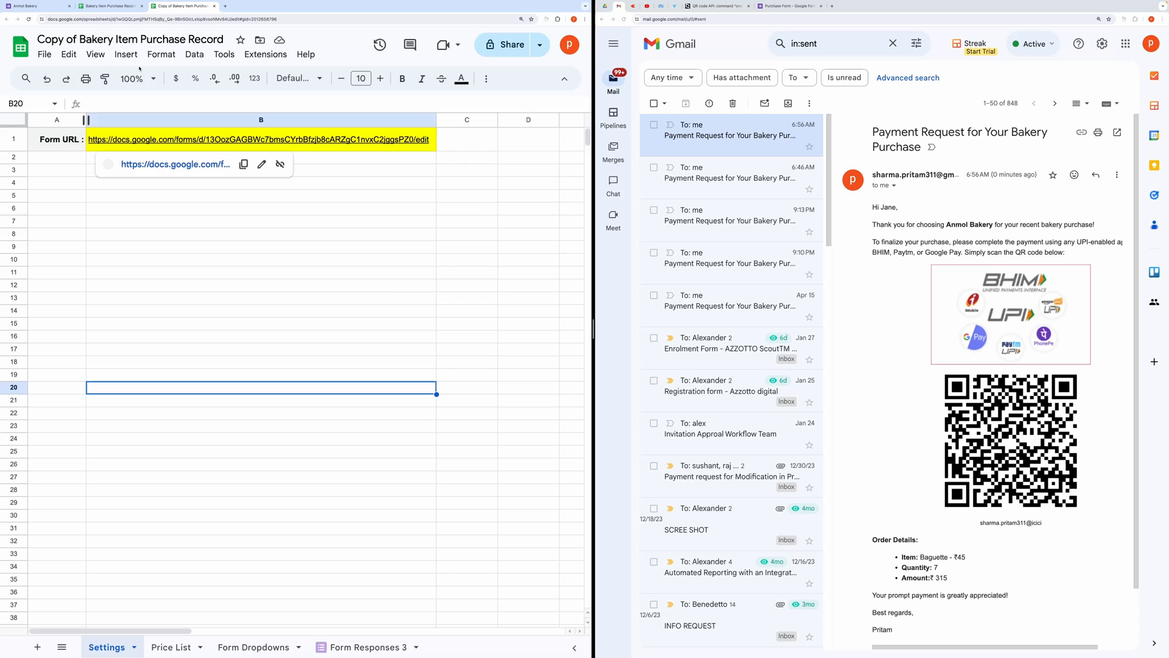
left_click(261, 209)
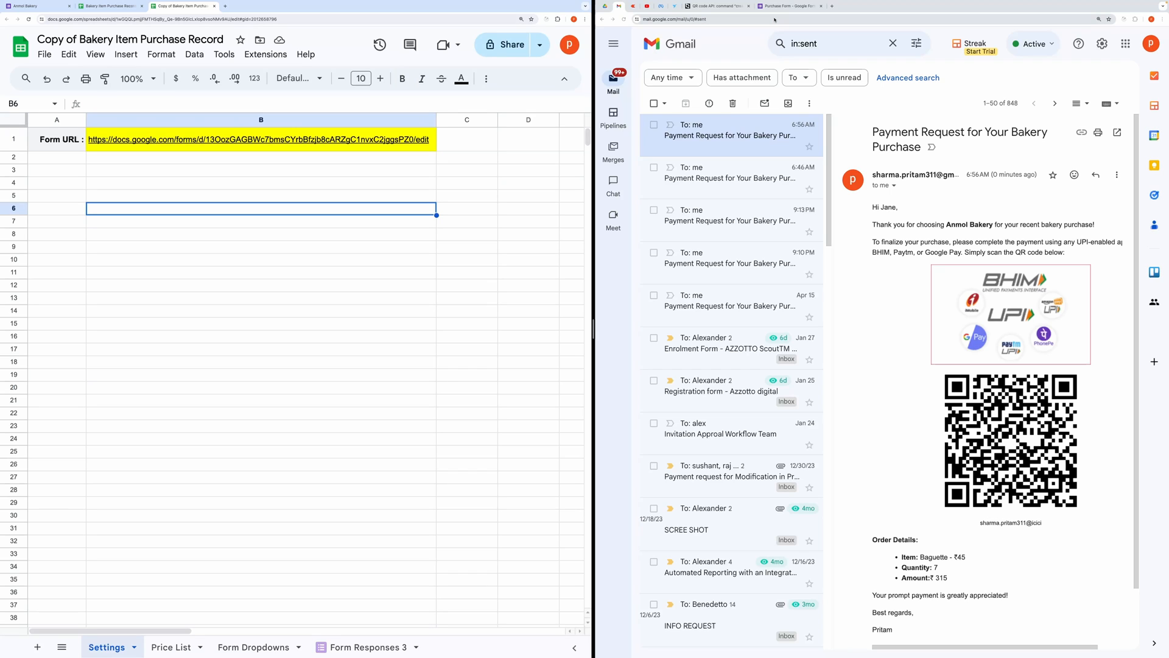
Duplicate the purchase form and paste its URL into Settings cell B1
left_click(783, 6)
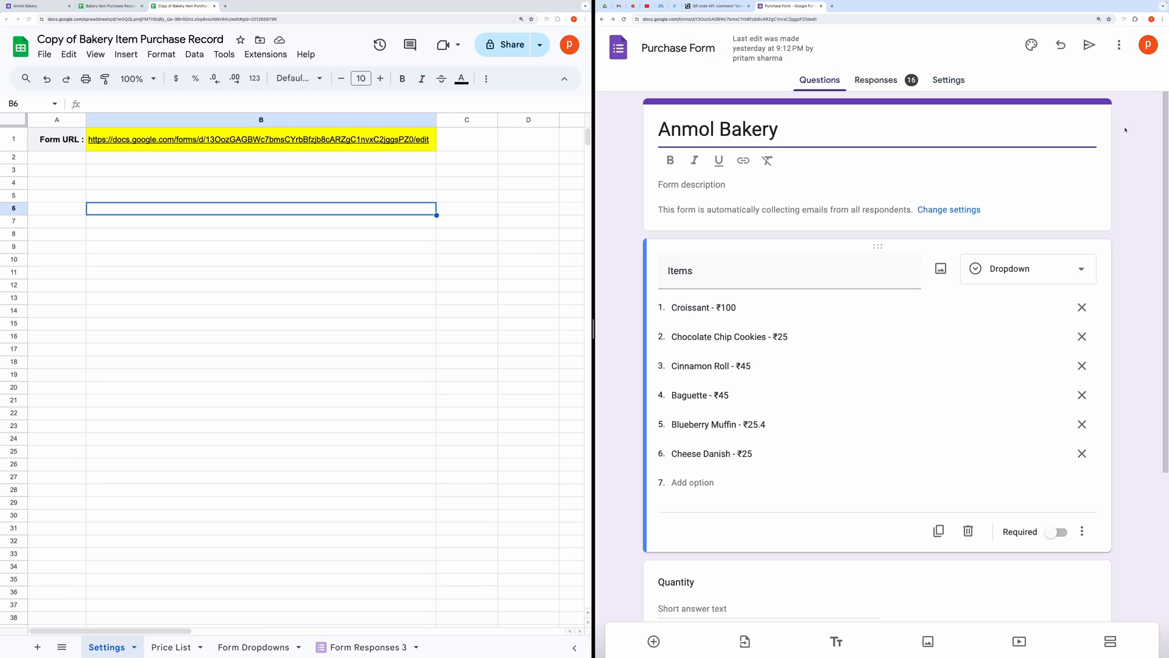
left_click(1118, 44)
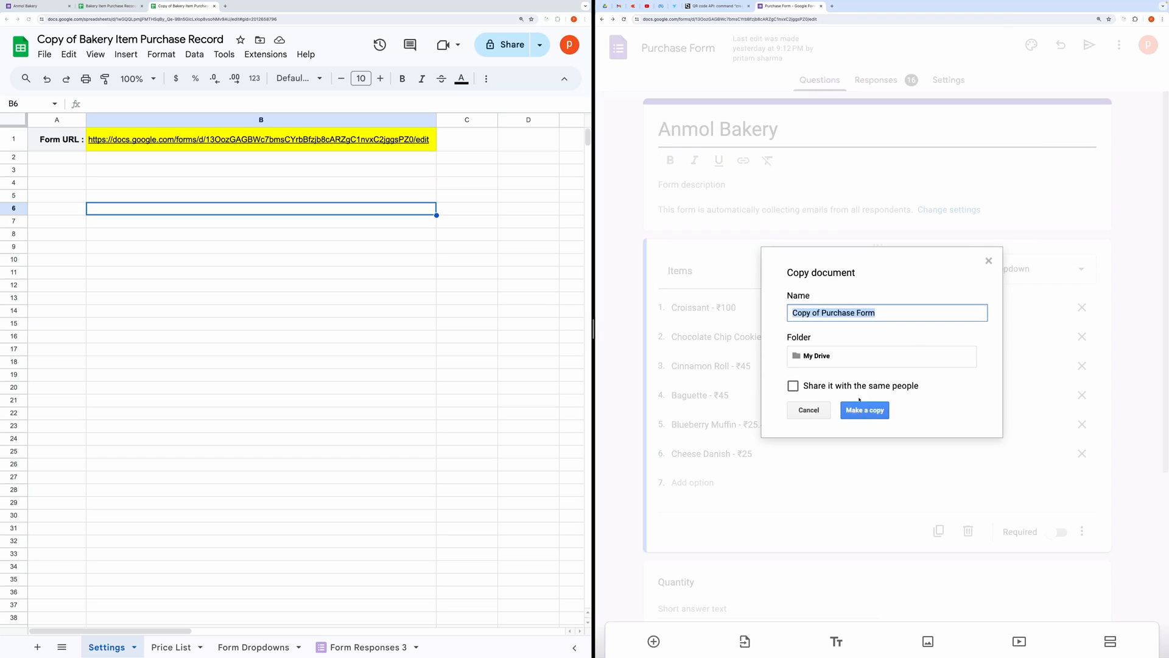
left_click(864, 409)
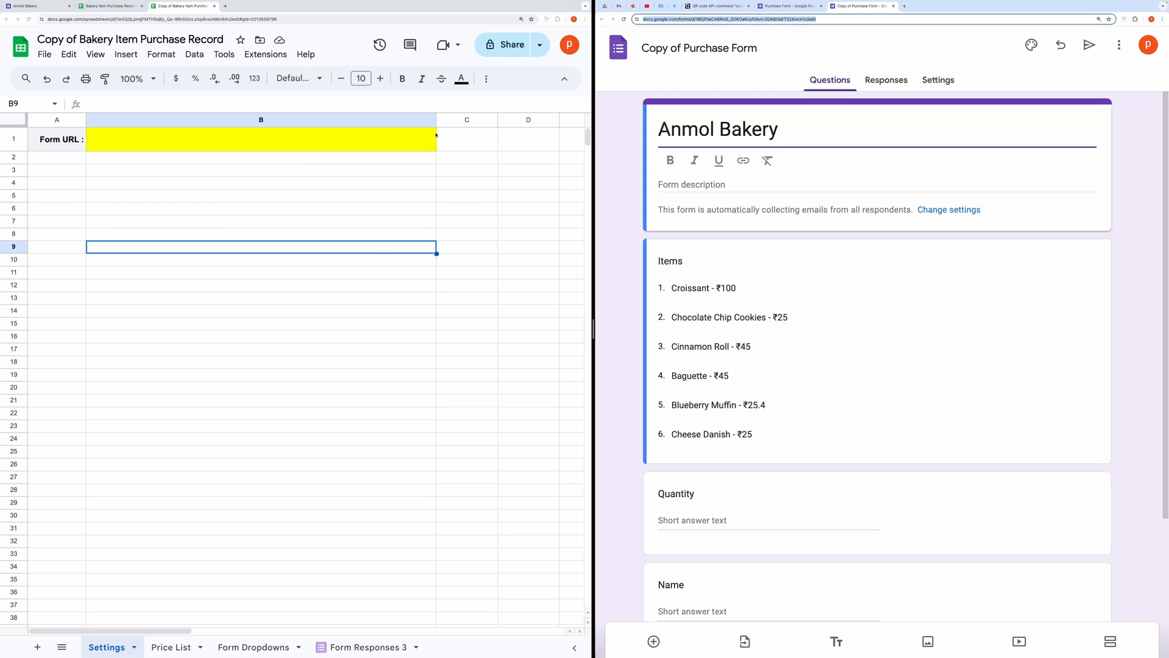
left_click(260, 138)
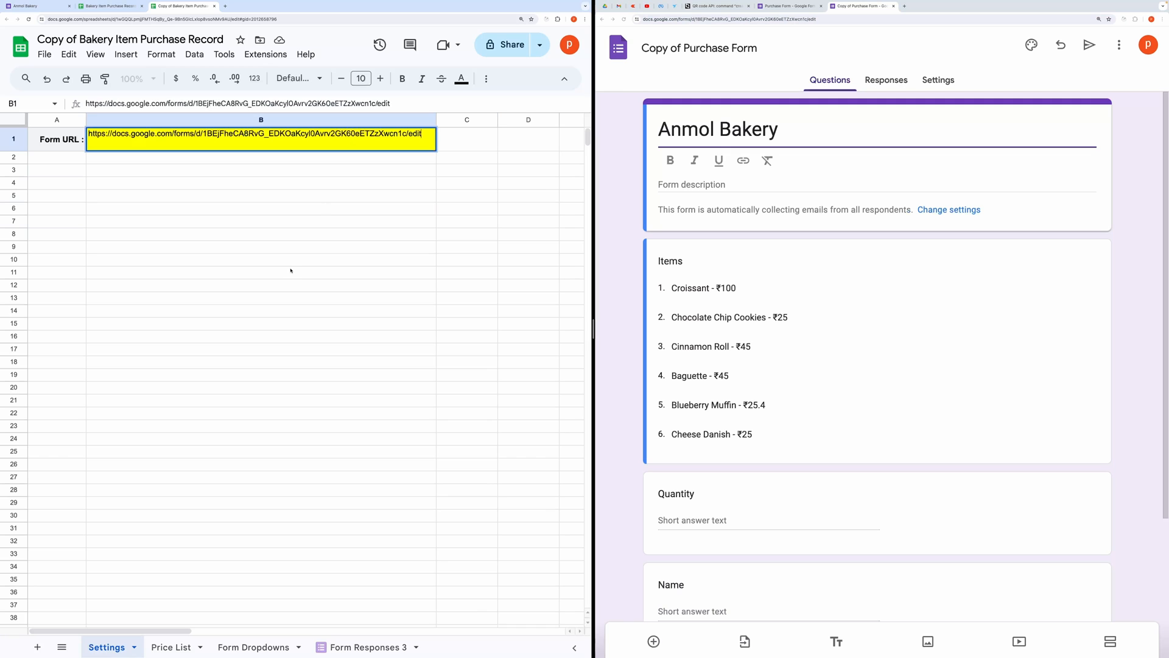
left_click(260, 272)
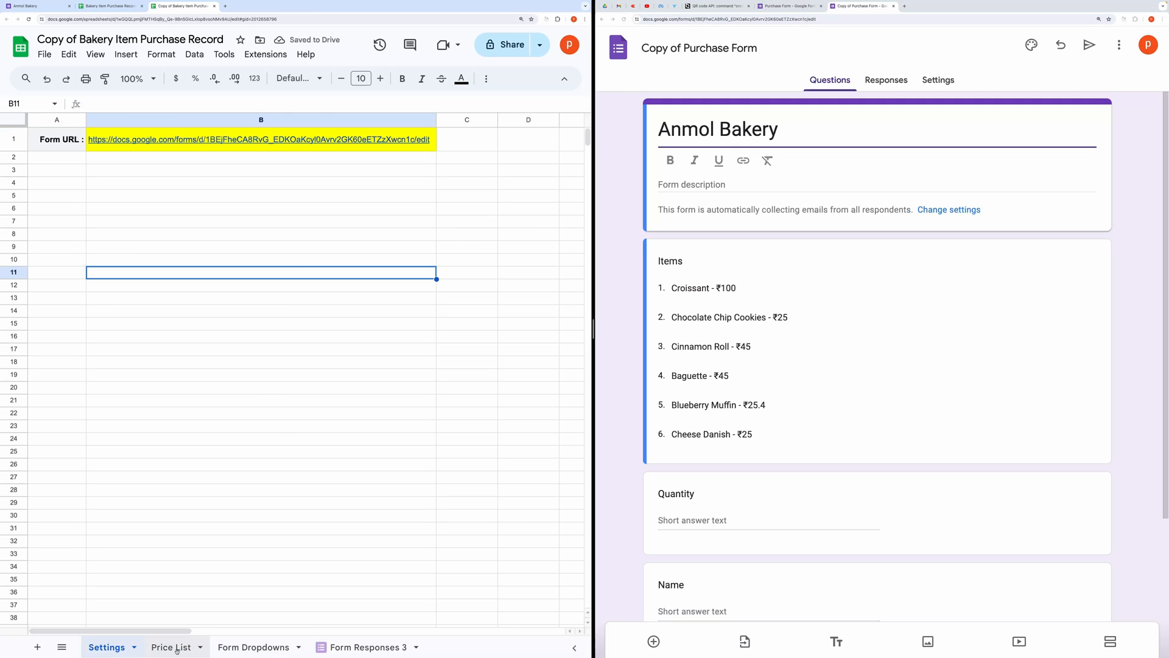
left_click(172, 646)
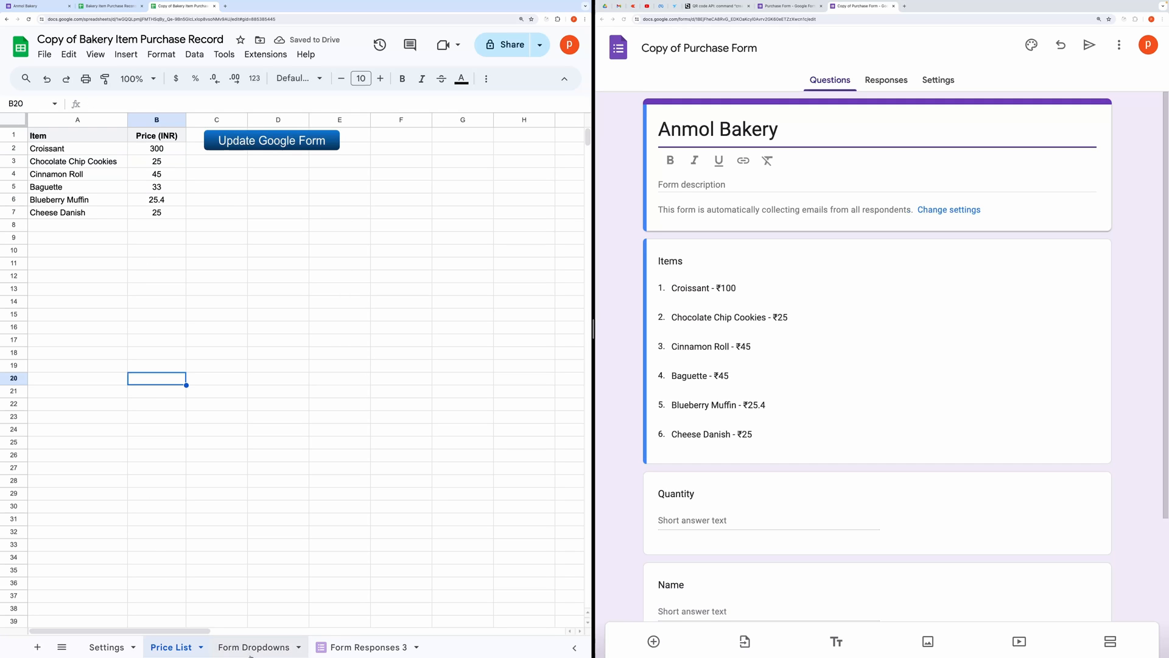
Check the Form Dropdowns sheet and copied form's Items question, then return to Price List
left_click(254, 647)
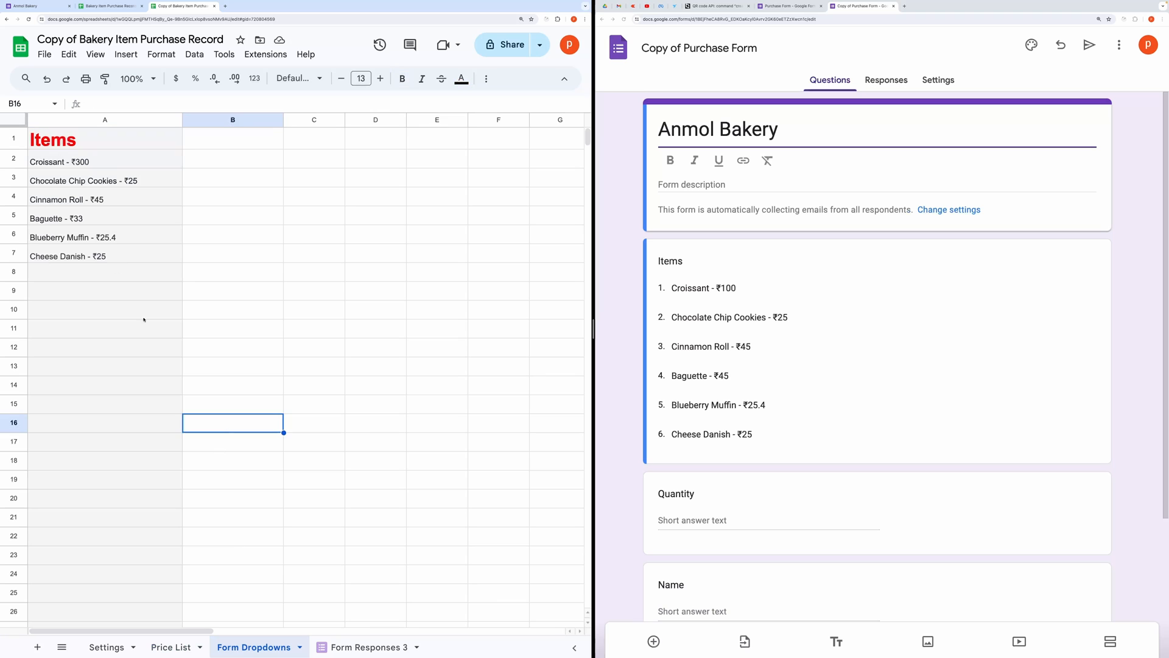
left_click(104, 180)
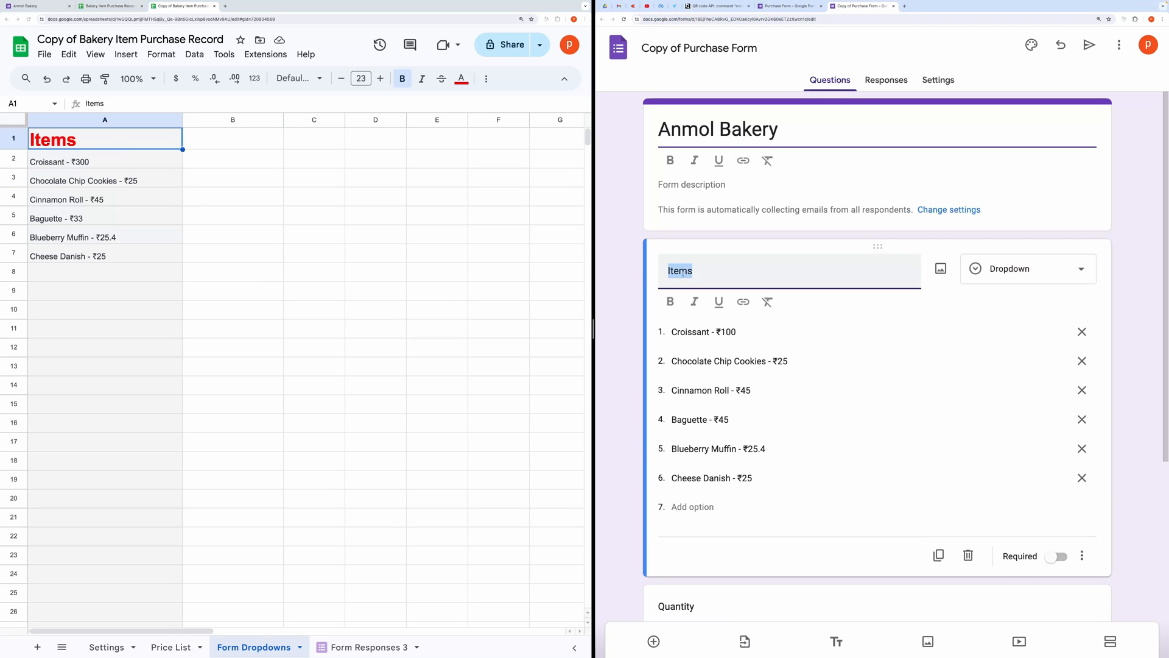
left_click(104, 270)
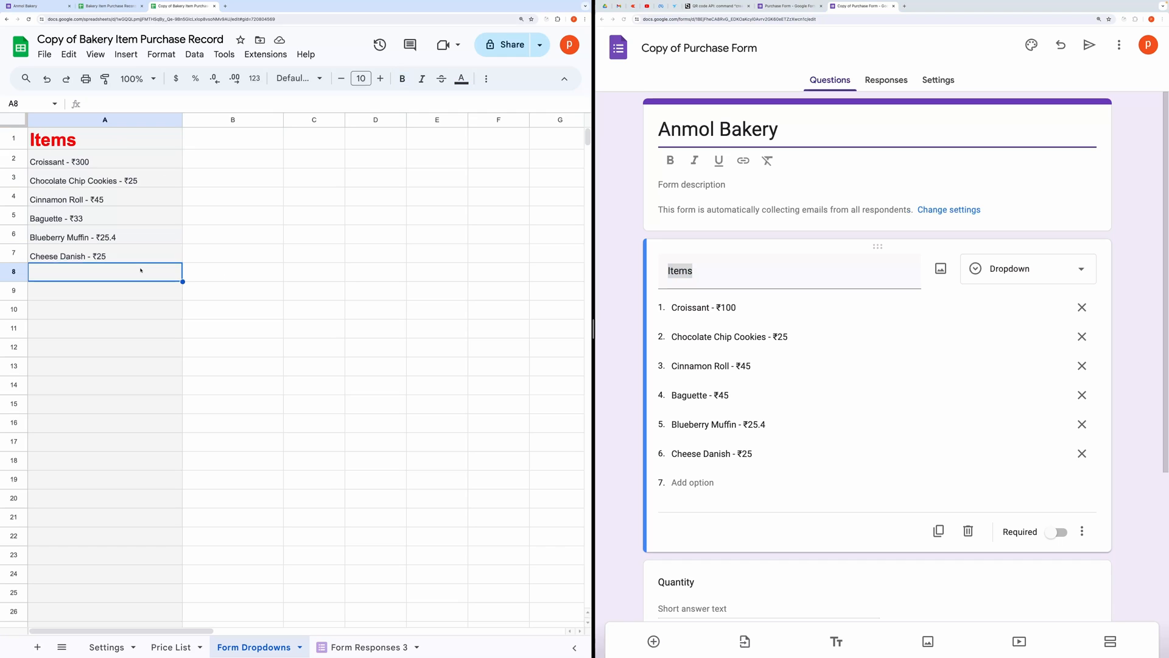
left_click(170, 647)
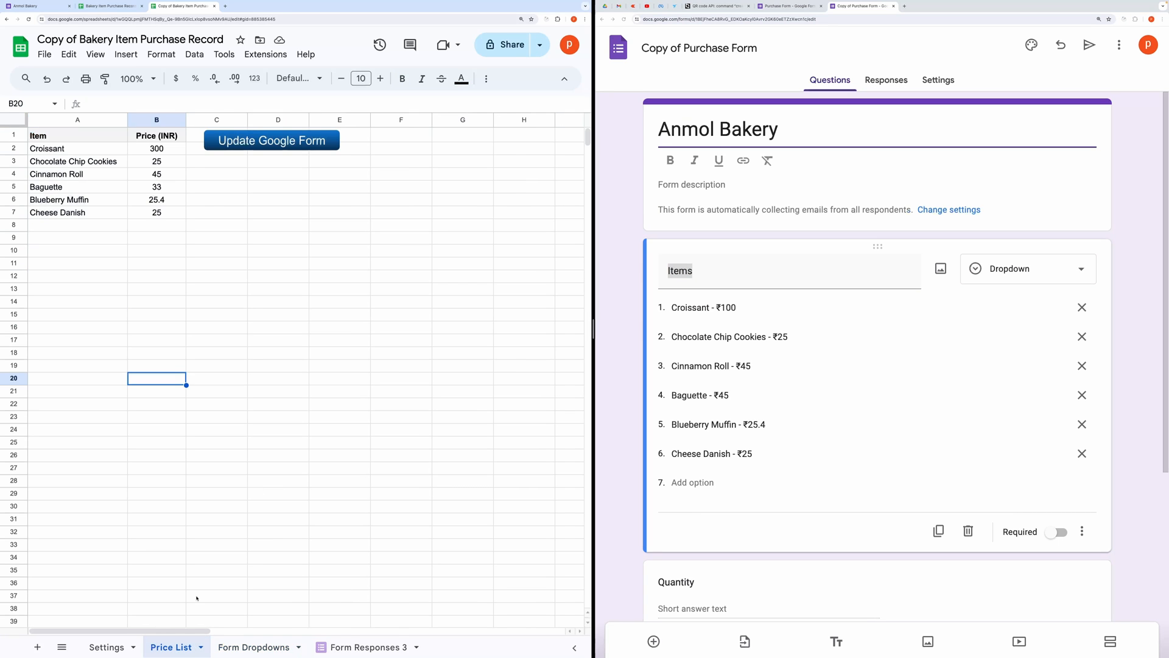
Authorize the update script with the owner account, proceeding past the unverified-app warning
left_click(271, 140)
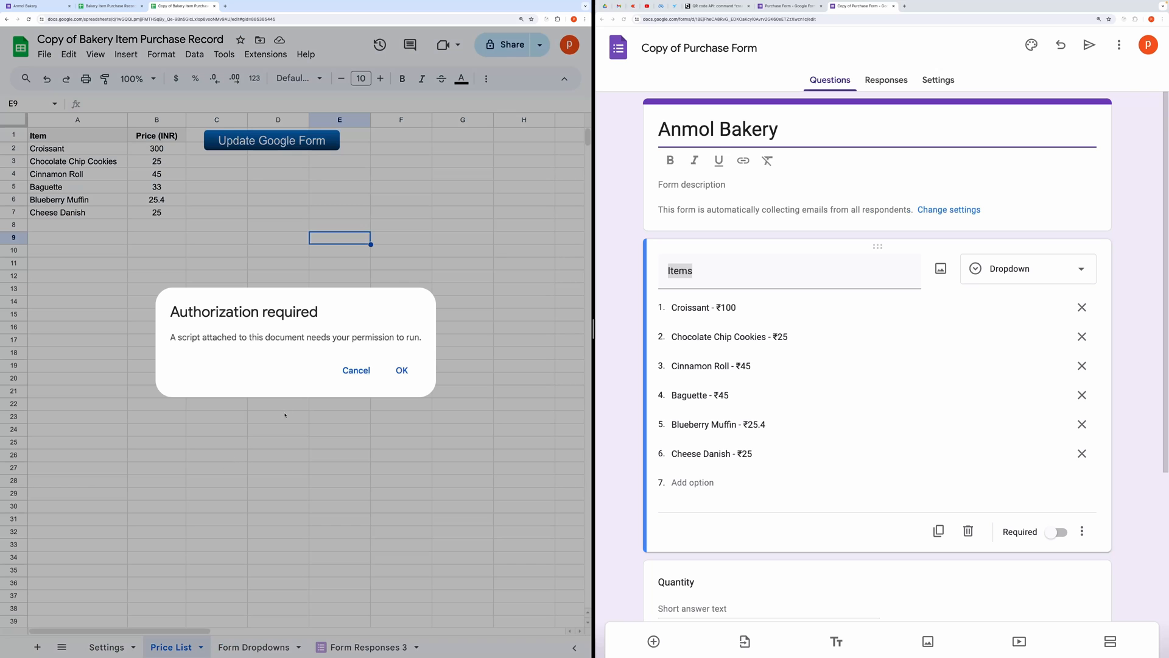
left_click(401, 370)
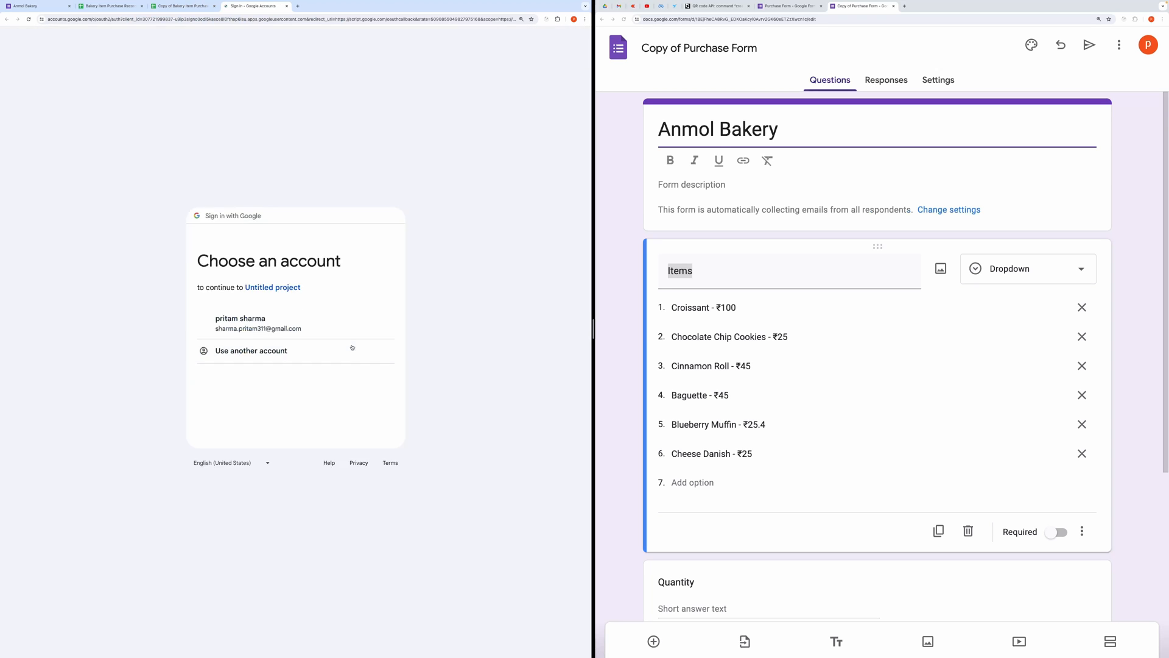
left_click(240, 323)
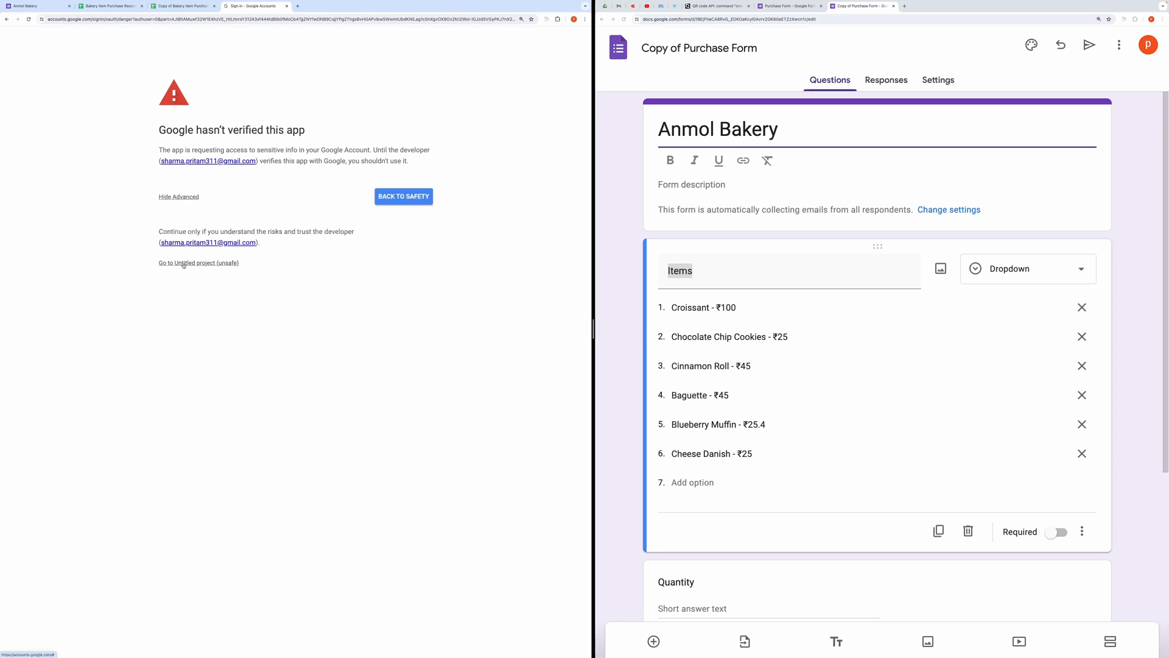
left_click(198, 263)
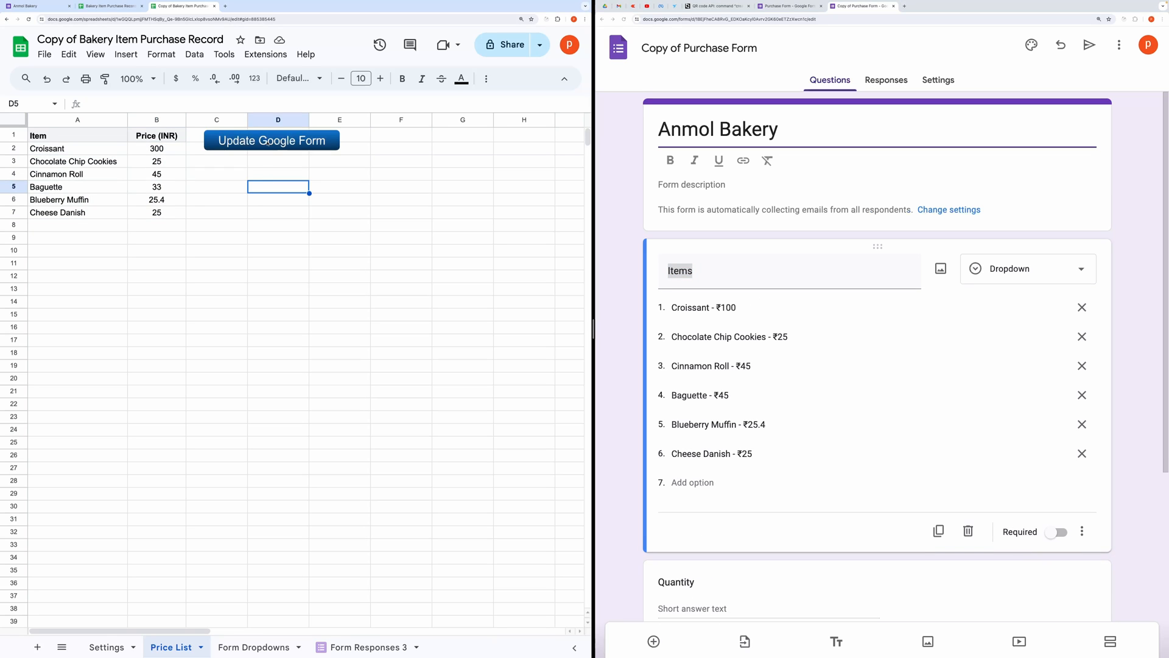
Run Update Google Form, then preview the form with Record email ticked
left_click(272, 140)
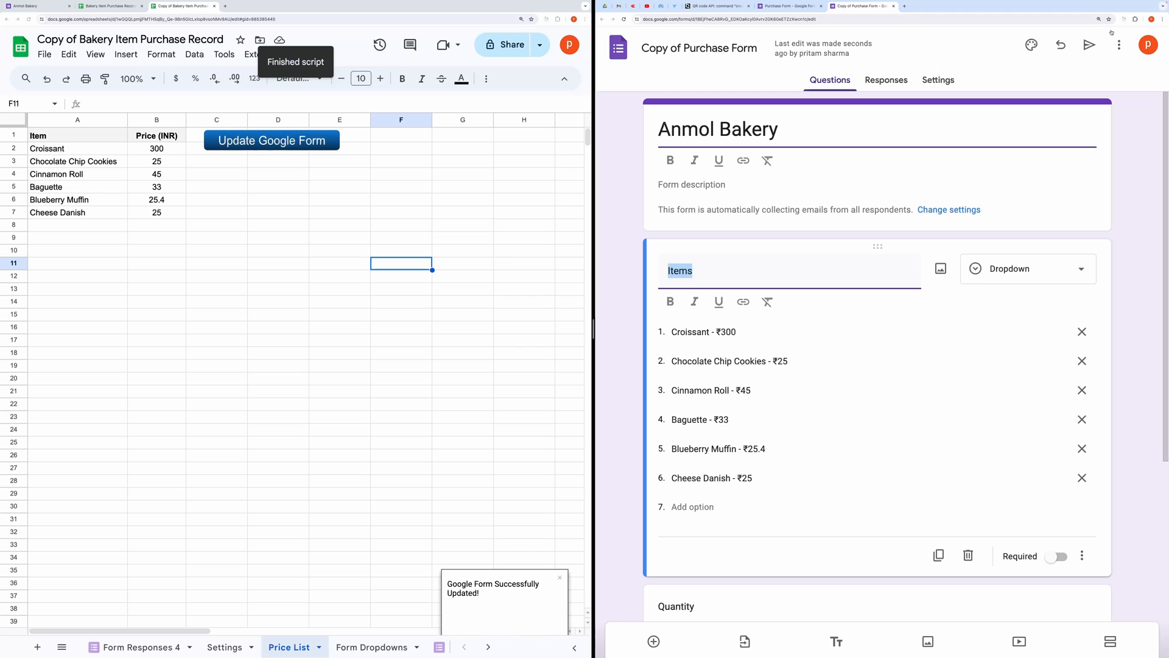
left_click(1118, 44)
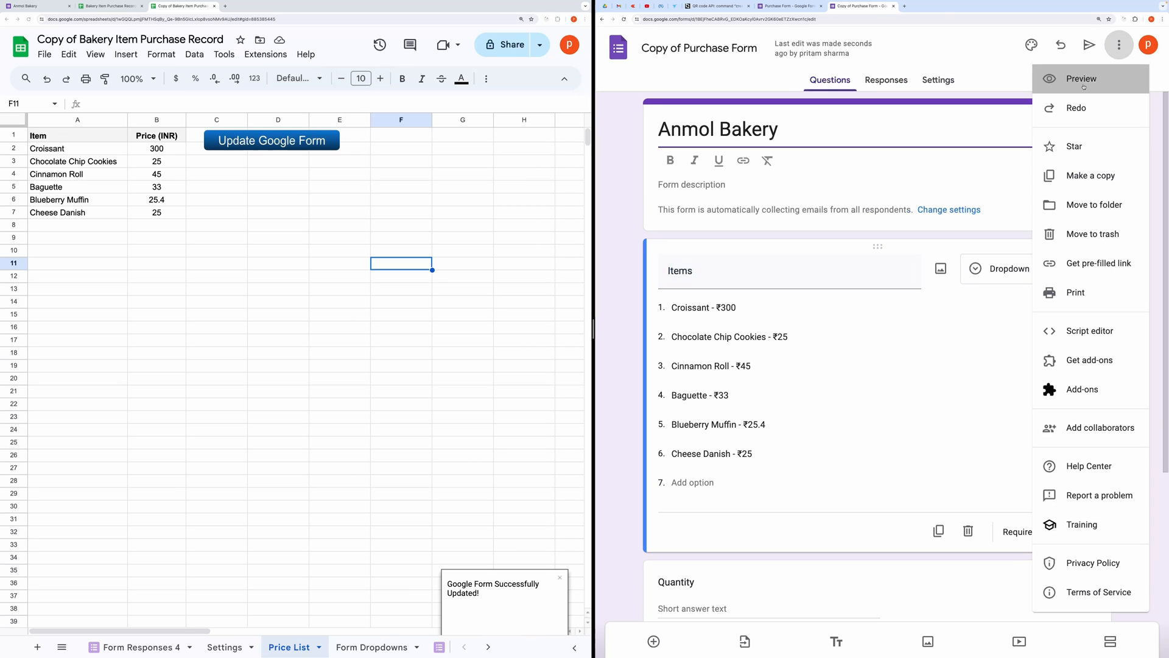
left_click(1080, 78)
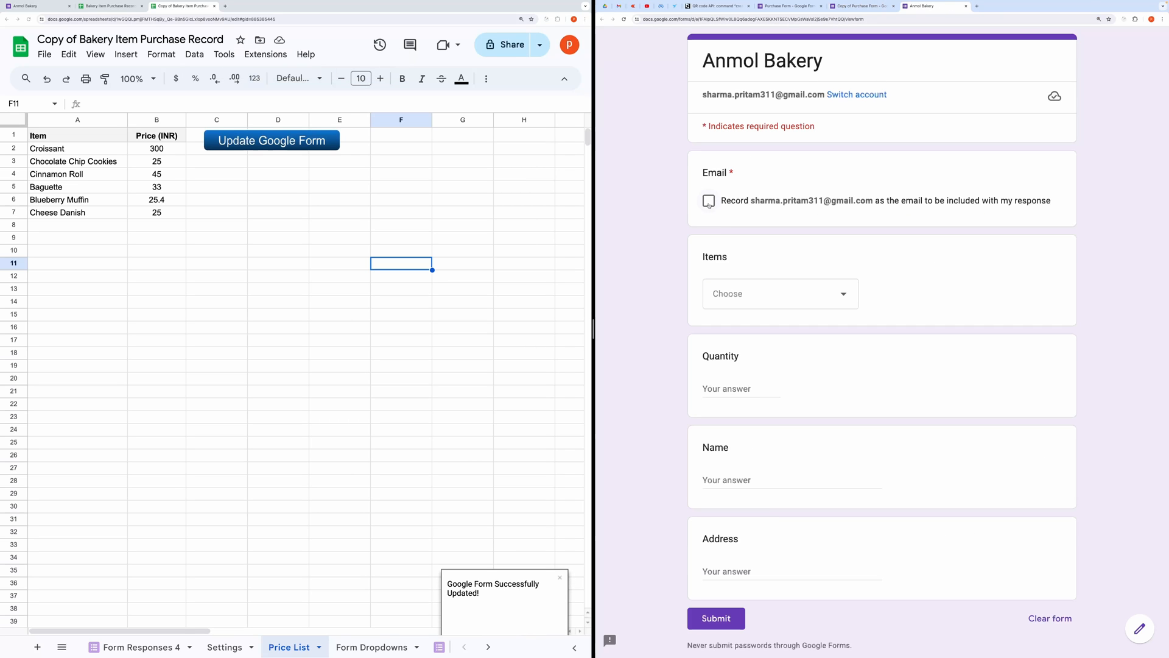
left_click(709, 200)
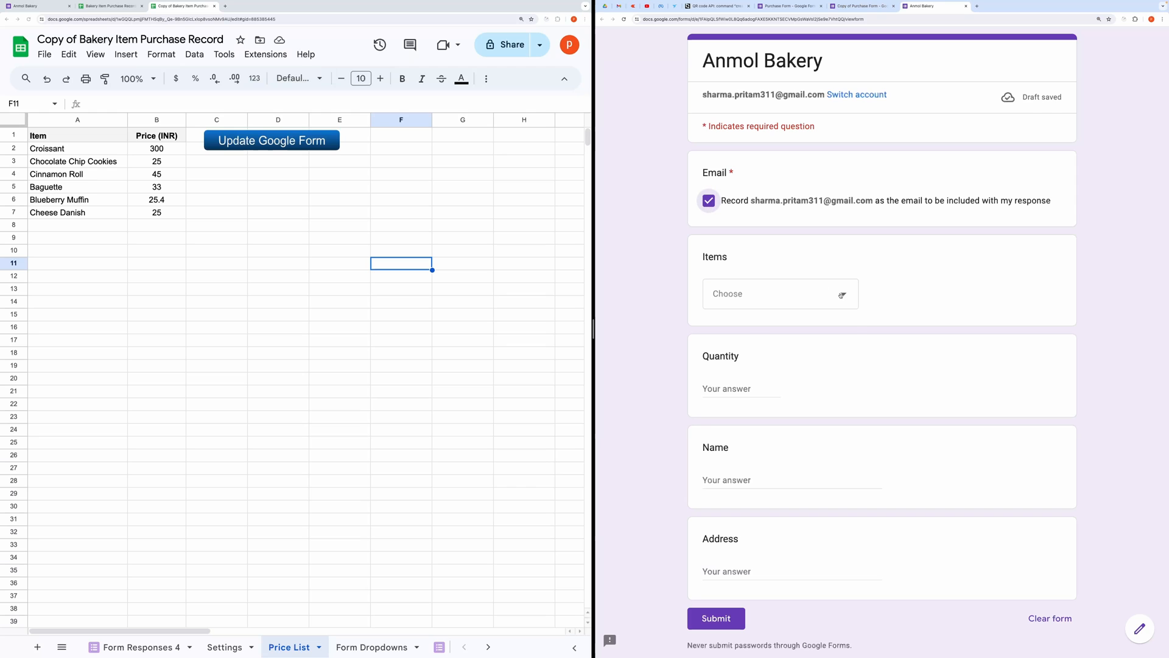
Submit an order for 3 Croissants with name 'Maria' and an address
left_click(780, 293)
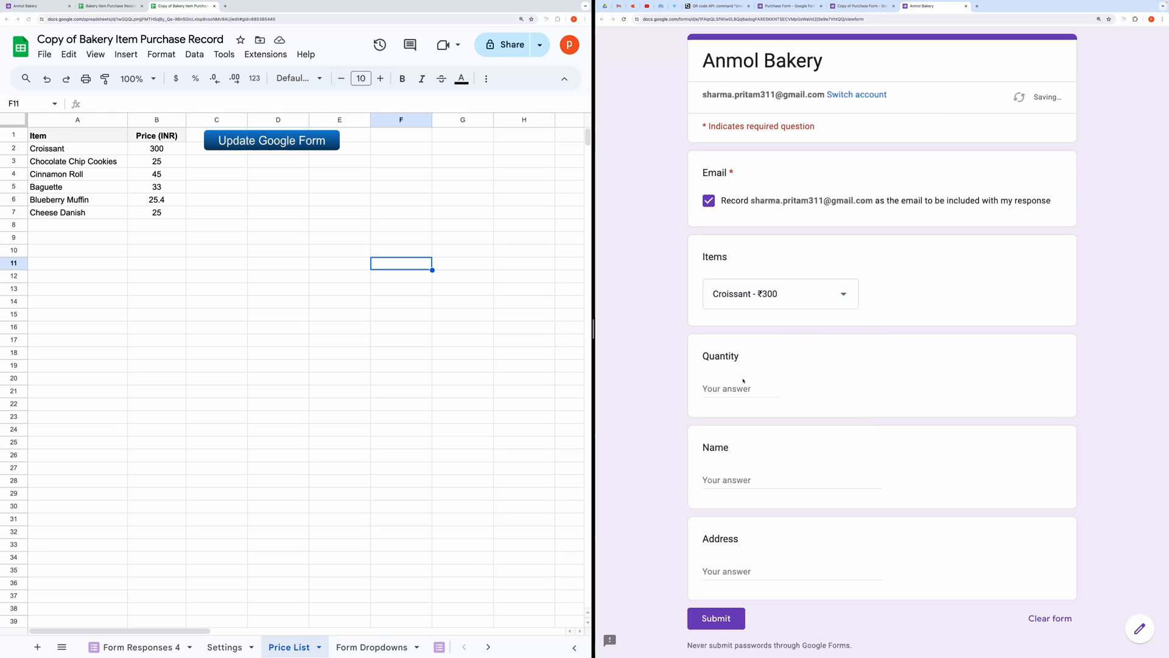
type("3")
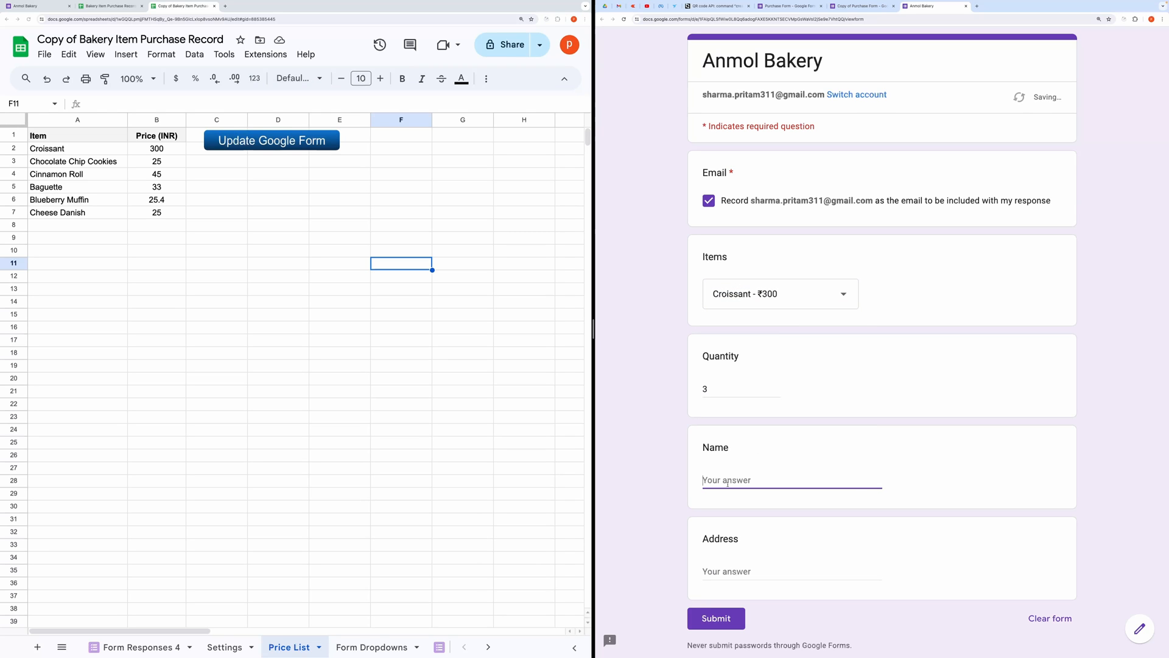
type("Maria")
left_click(791, 570)
type("dfs sdffasdf")
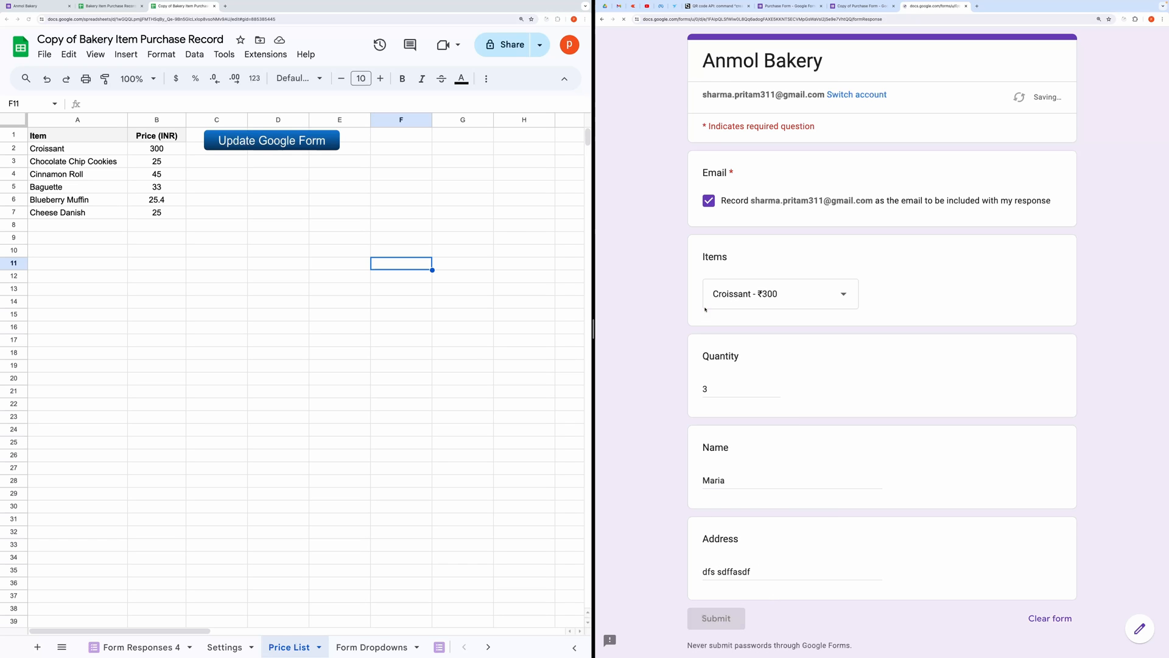
left_click(923, 6)
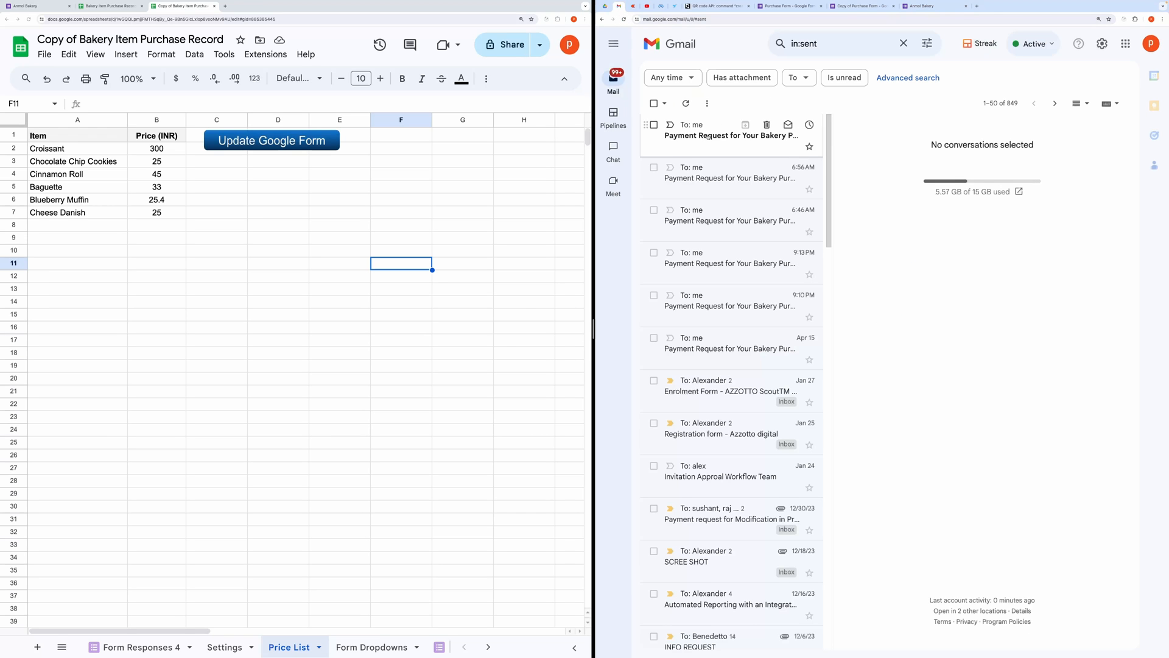
Open Maria's payment request email showing the QR code and ₹900 total
left_click(728, 135)
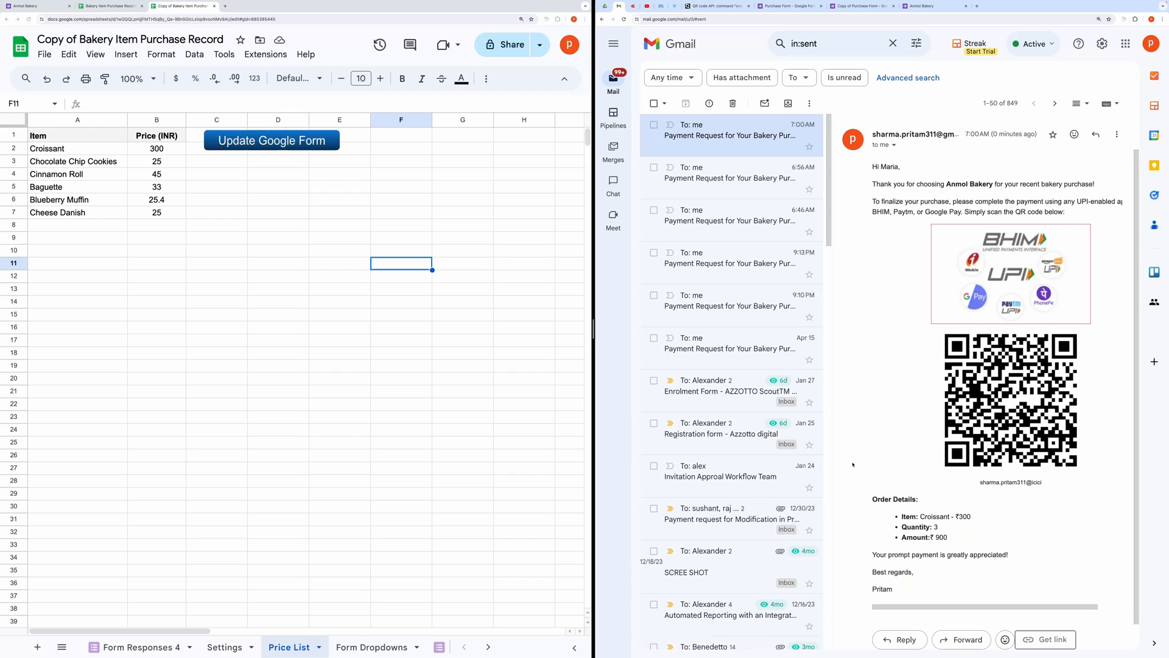
mouse_move(326, 183)
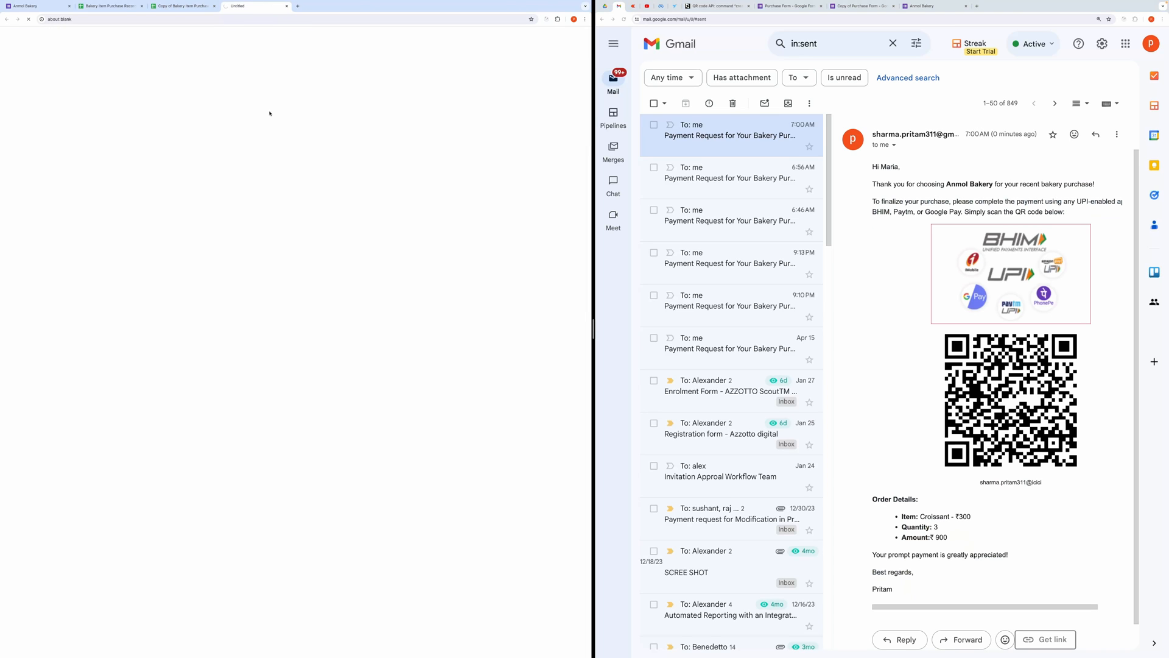
Open the bakery script project fullscreen and scroll through Code.gs
left_click(256, 6)
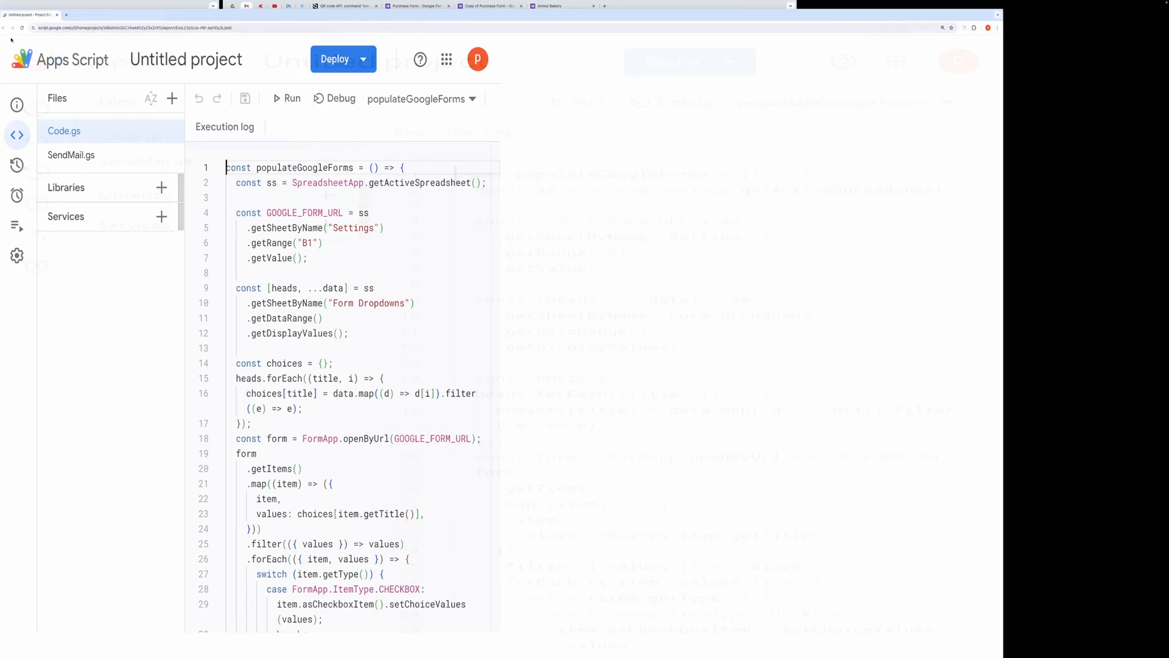
key("f11")
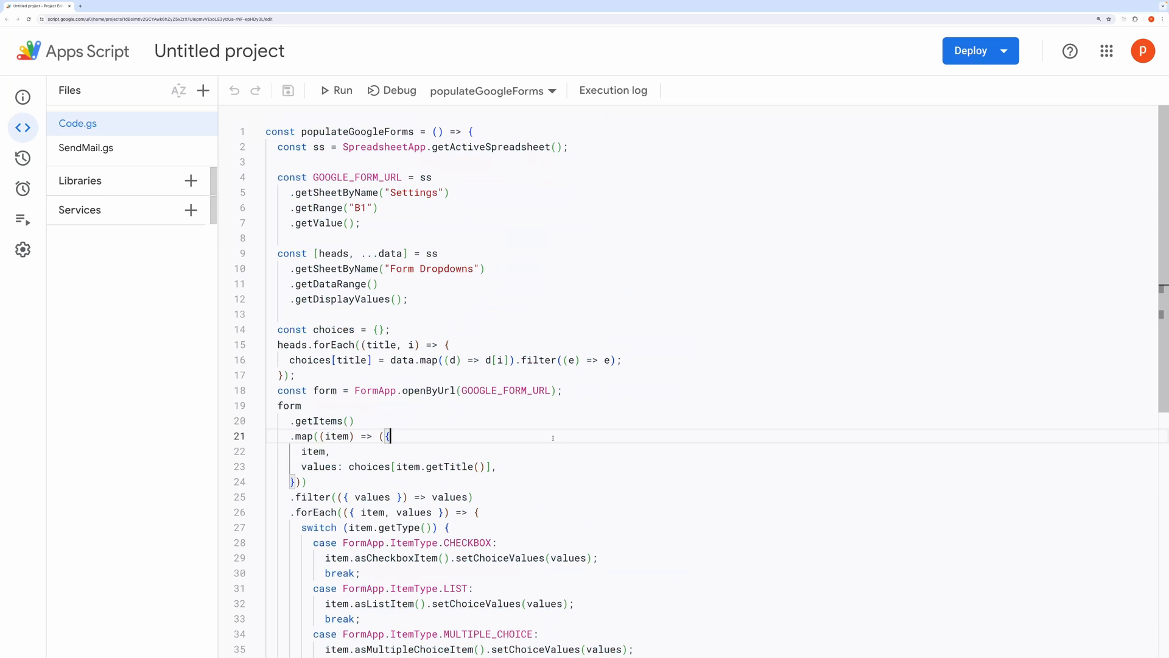
scroll("down", 3)
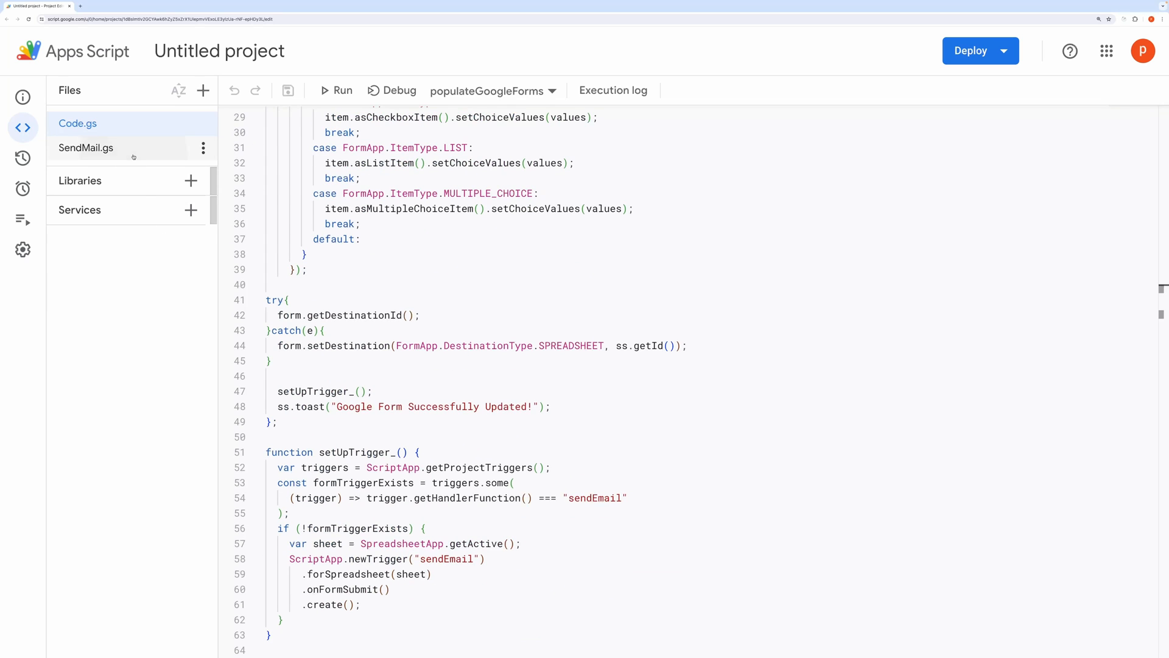
left_click(86, 147)
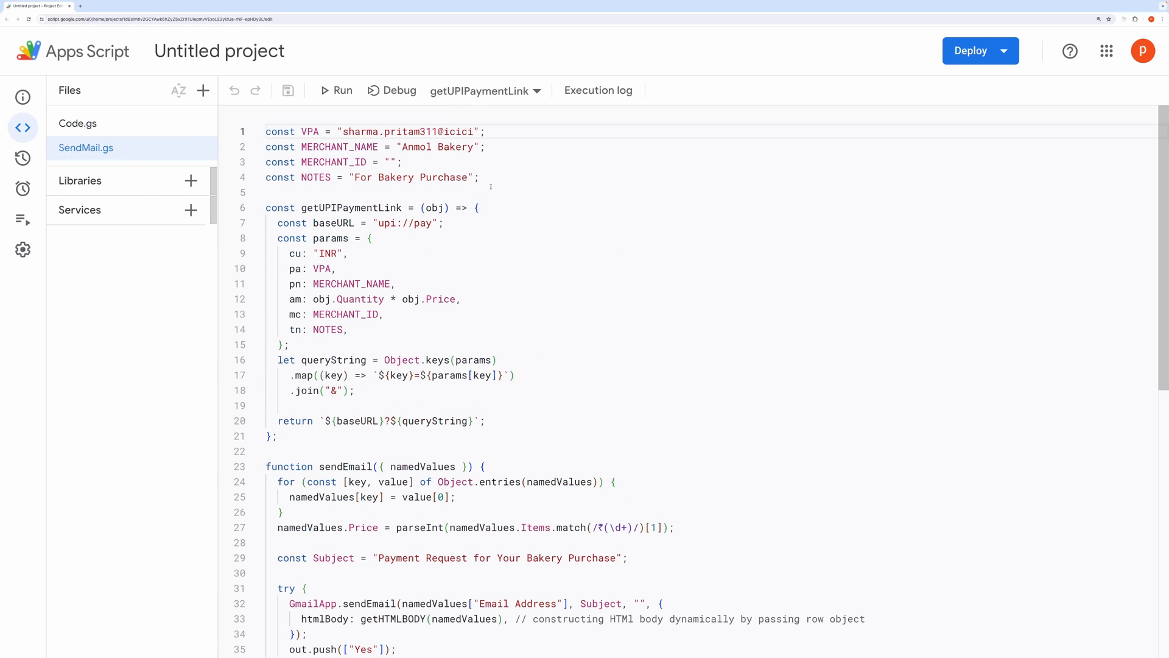
left_click_drag(266, 131, 483, 176)
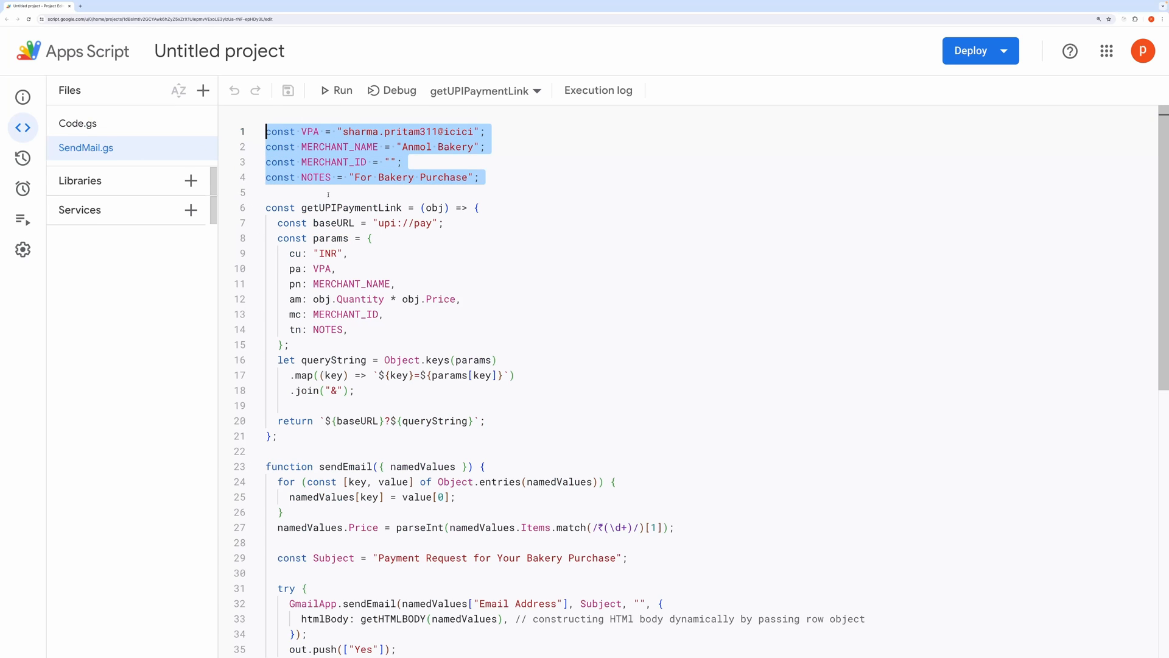
left_click(298, 192)
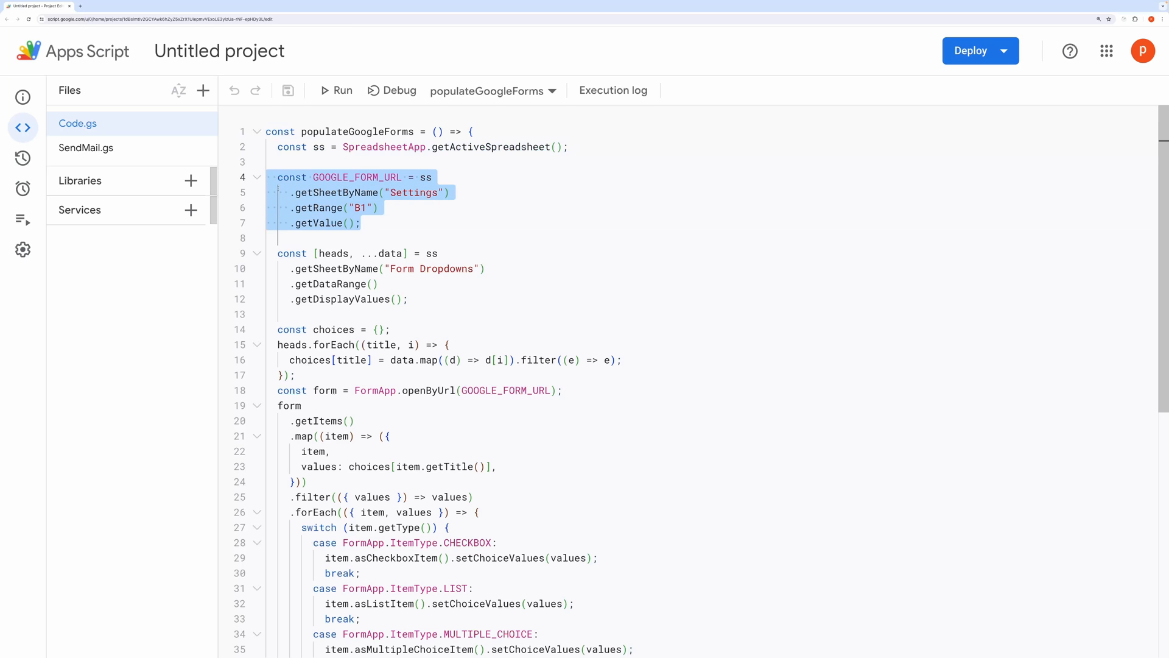
scroll("down", 3)
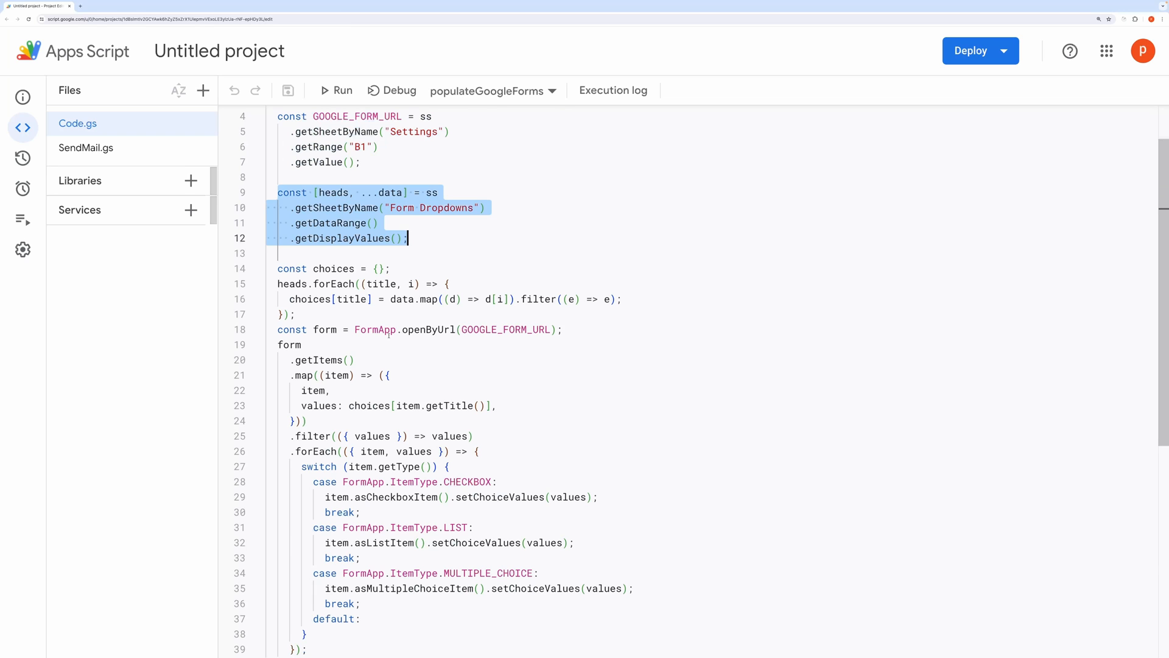
scroll("down", 3)
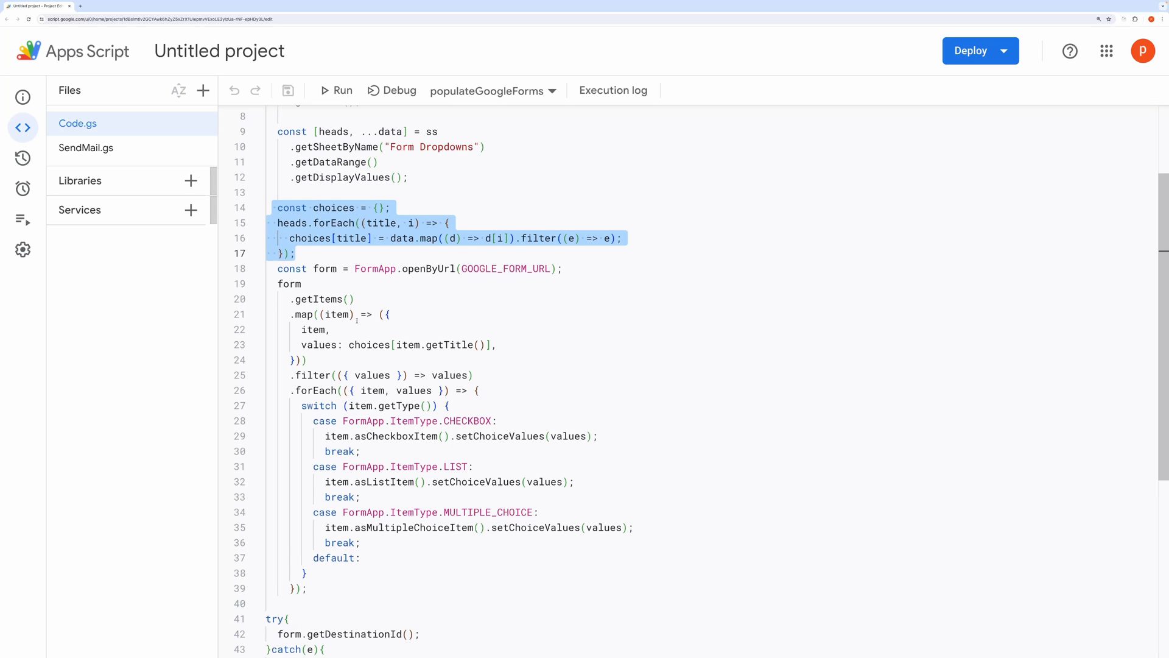
scroll("down", 3)
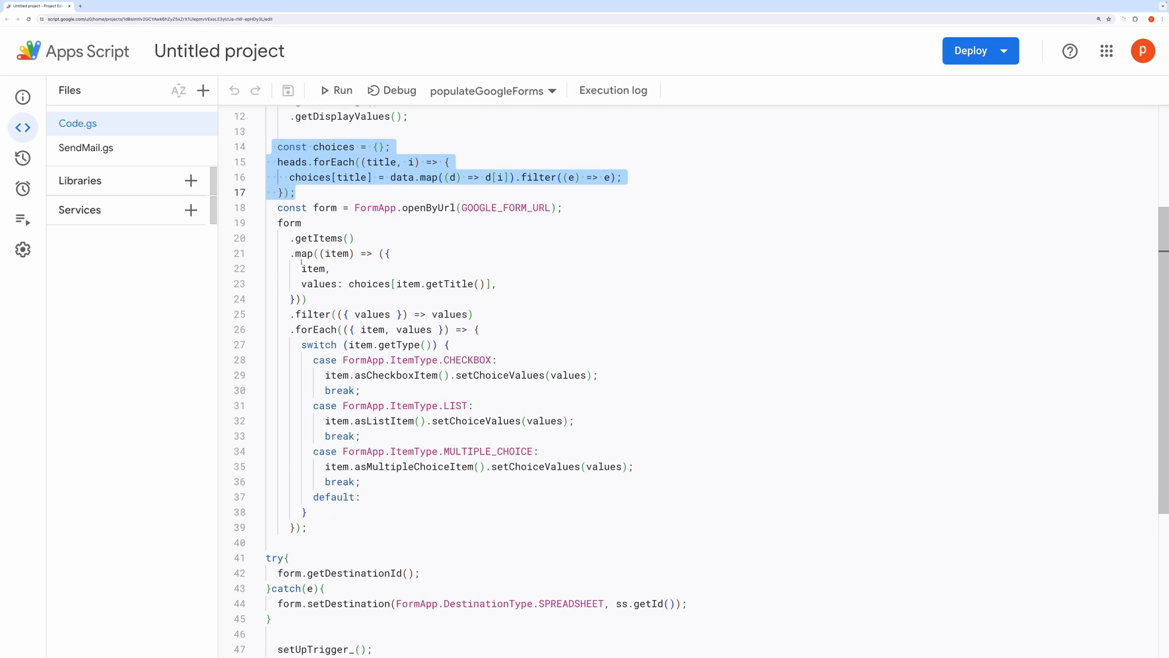
left_click(564, 207)
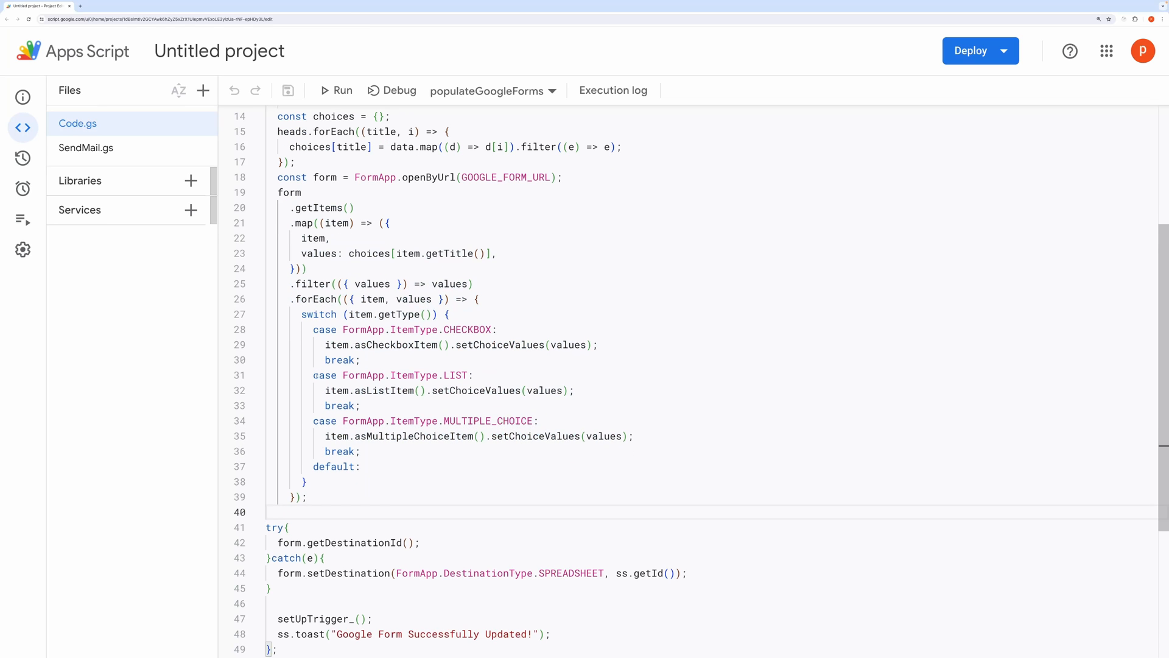
left_click_drag(299, 314, 343, 421)
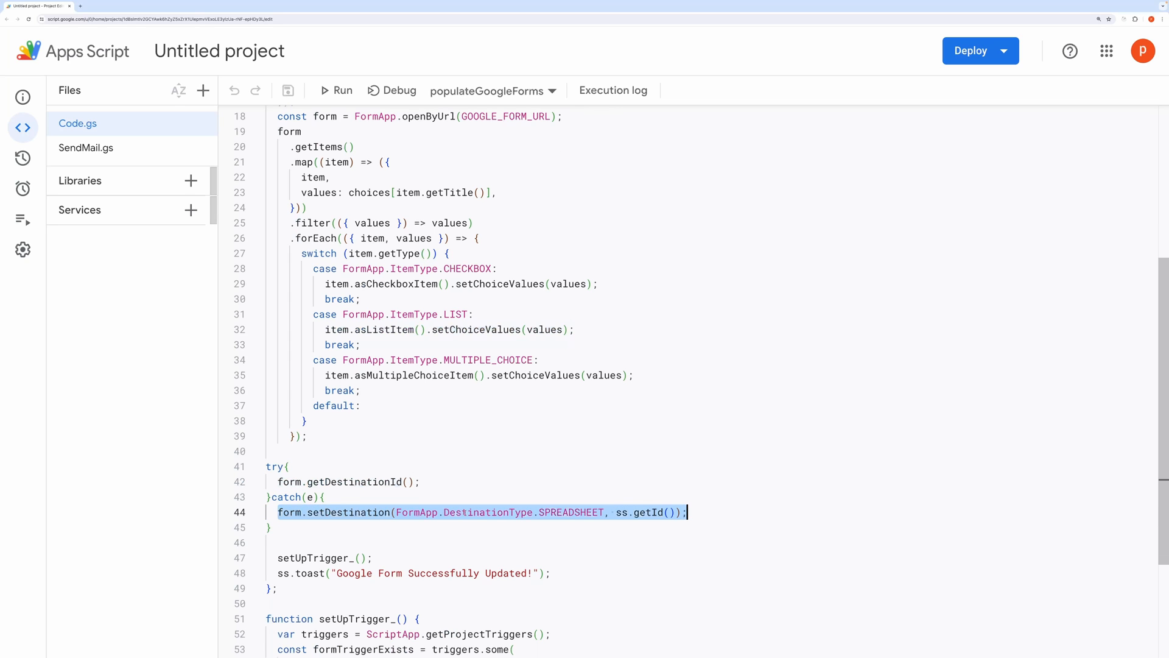
scroll("down", 3)
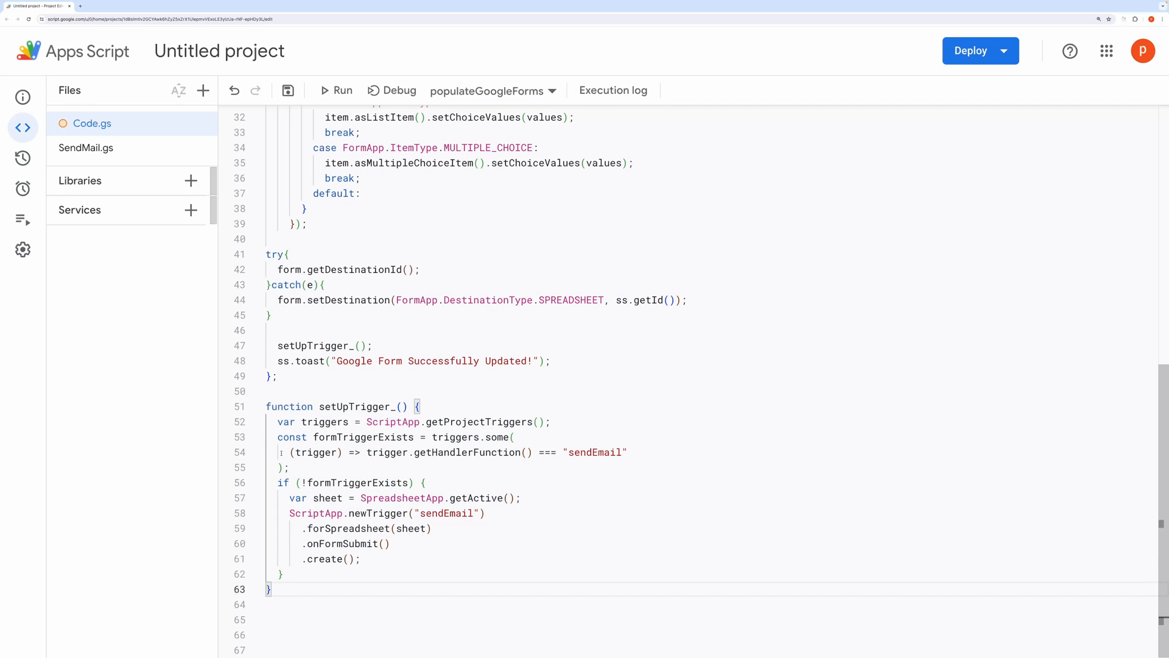
triple_click(447, 452)
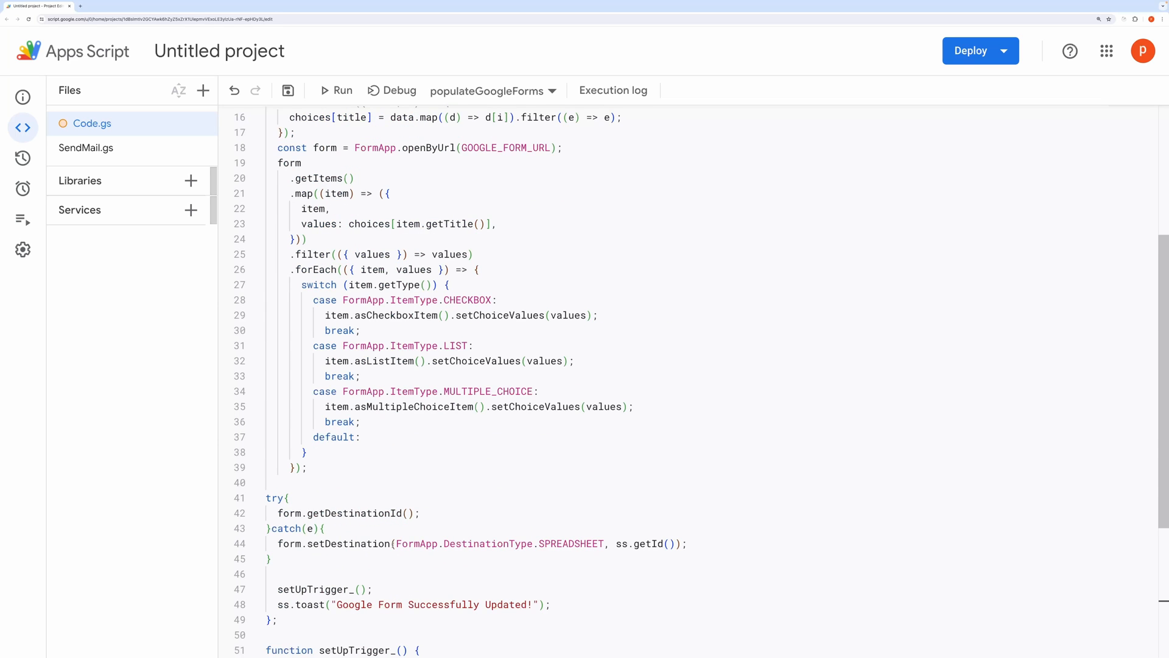
scroll("down", 3)
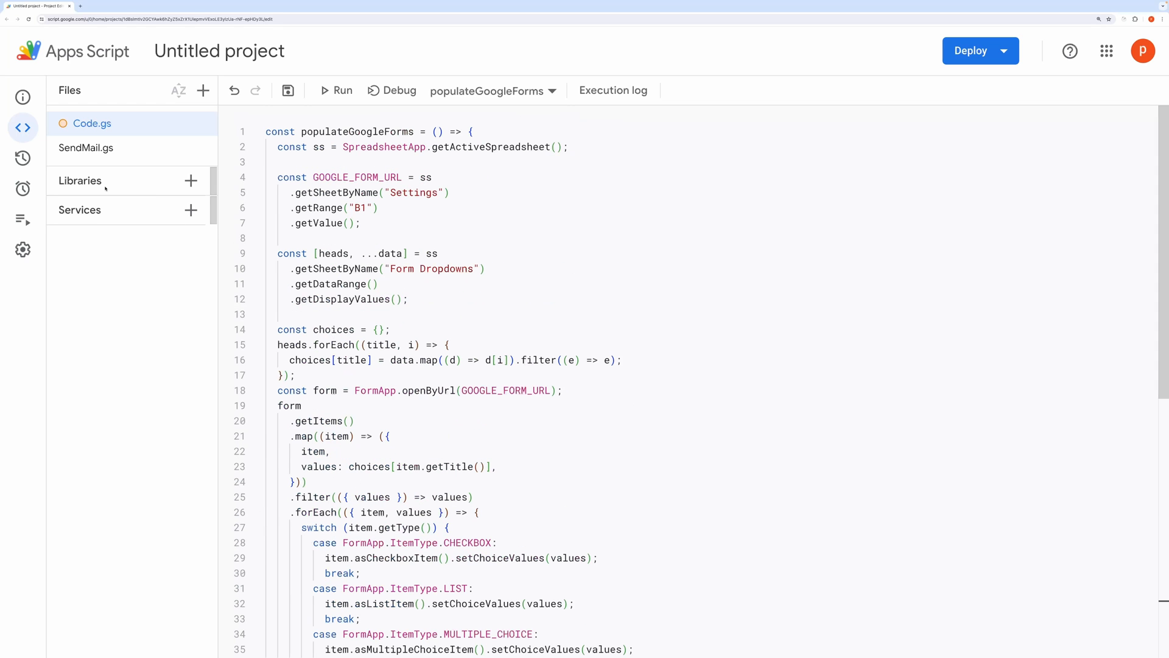
Walk through SendMail.gs: the UPI payment-link query parameters, then down to sendEmail
left_click(86, 147)
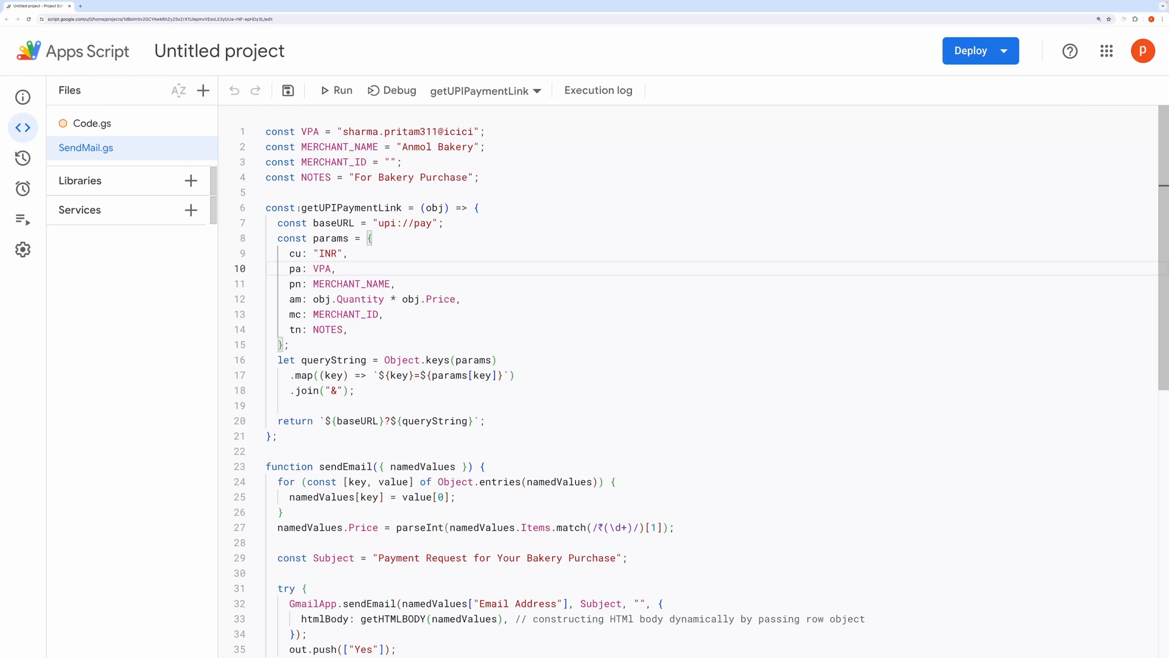
double_click(351, 207)
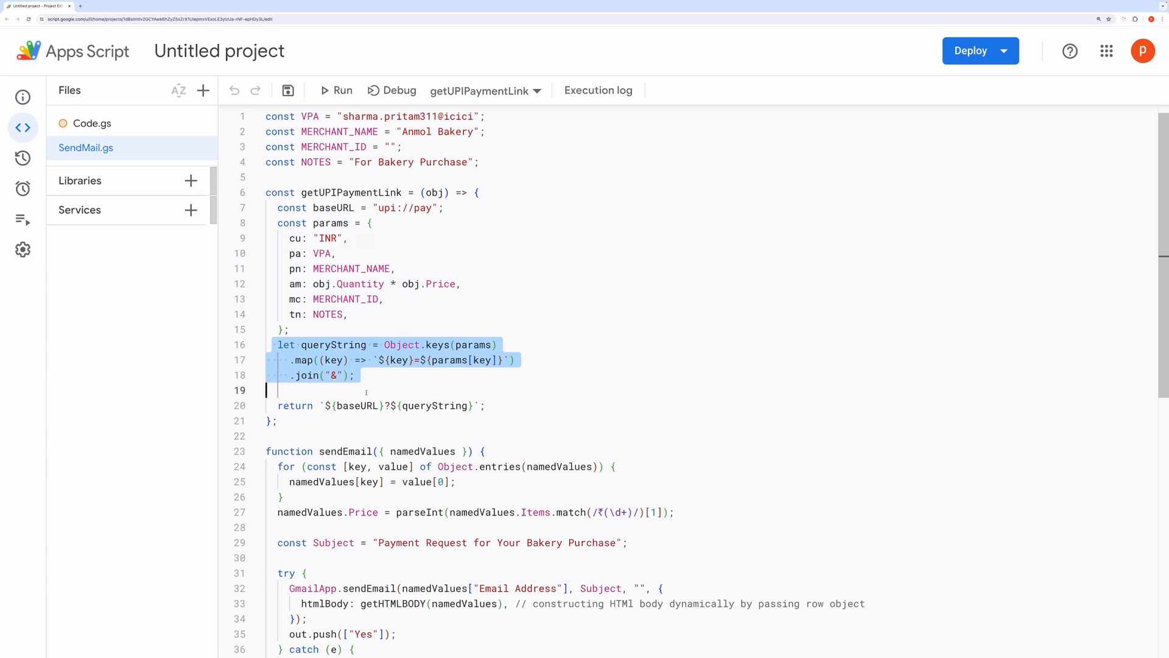
left_click(488, 405)
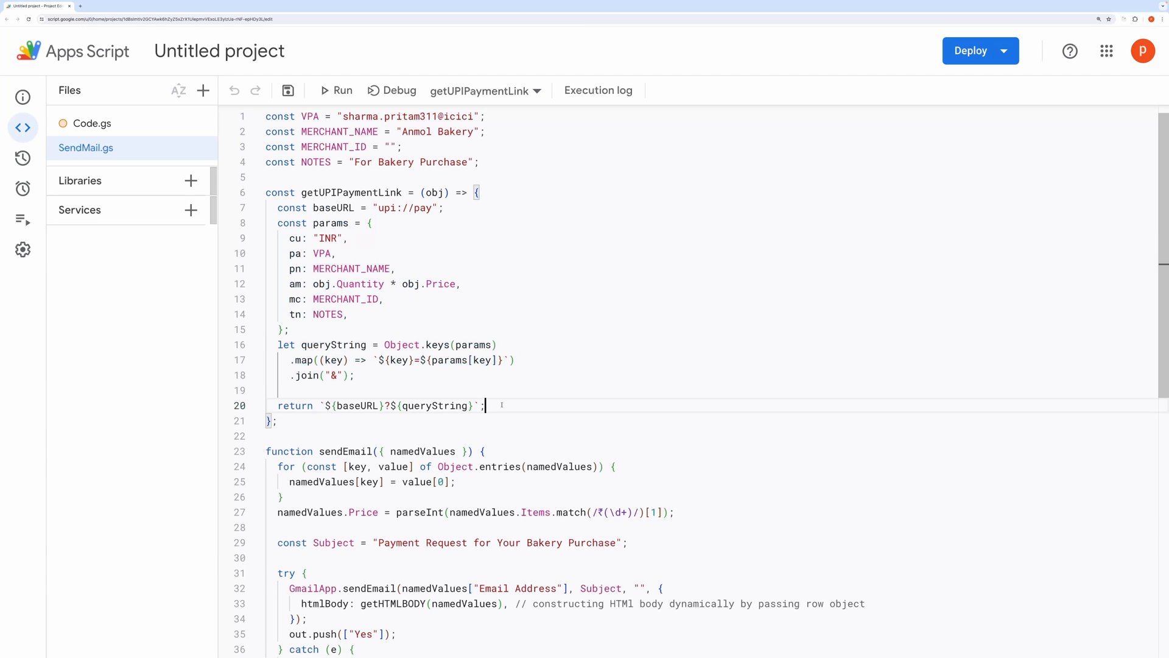
scroll("down", 3)
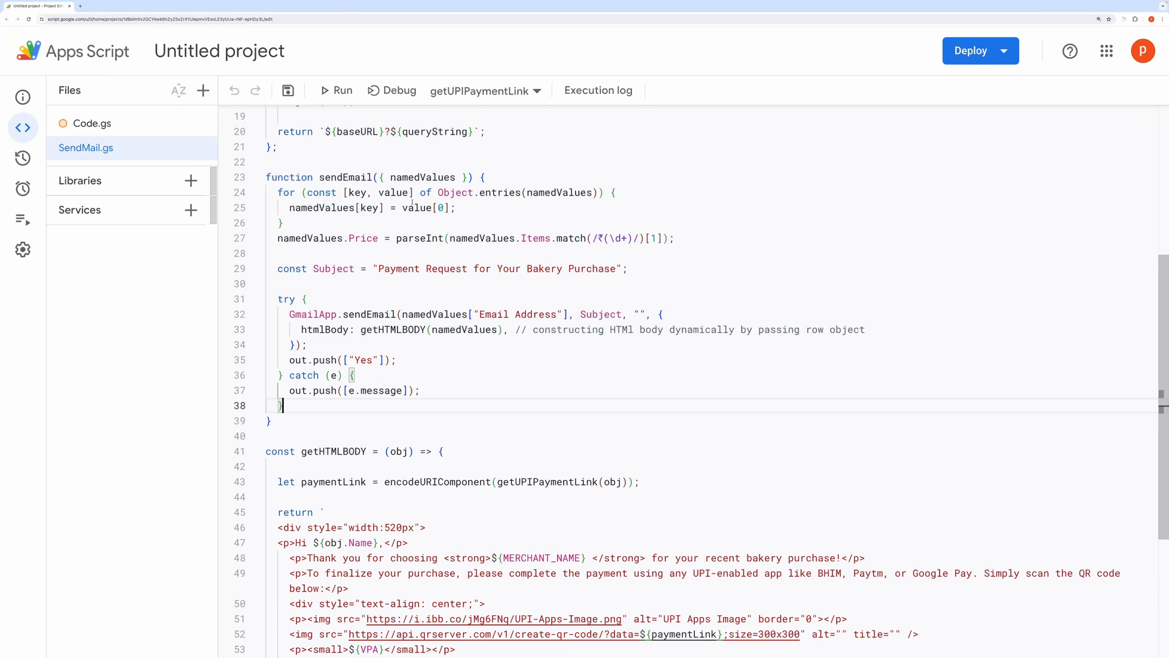
double_click(392, 330)
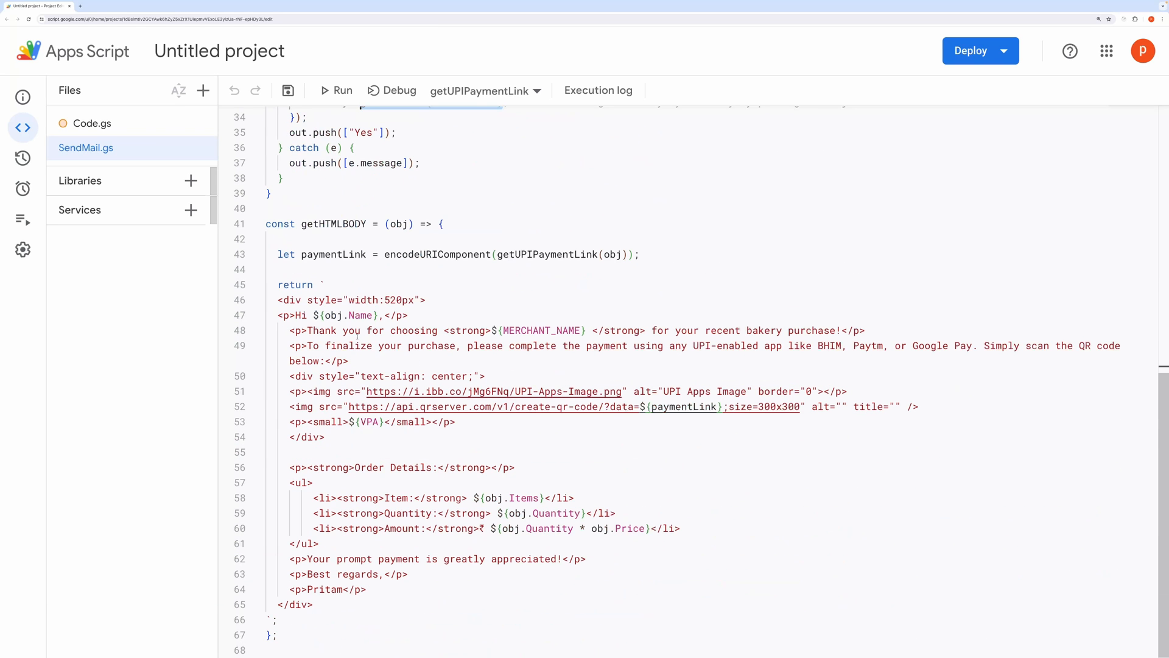
left_click_drag(293, 224, 414, 224)
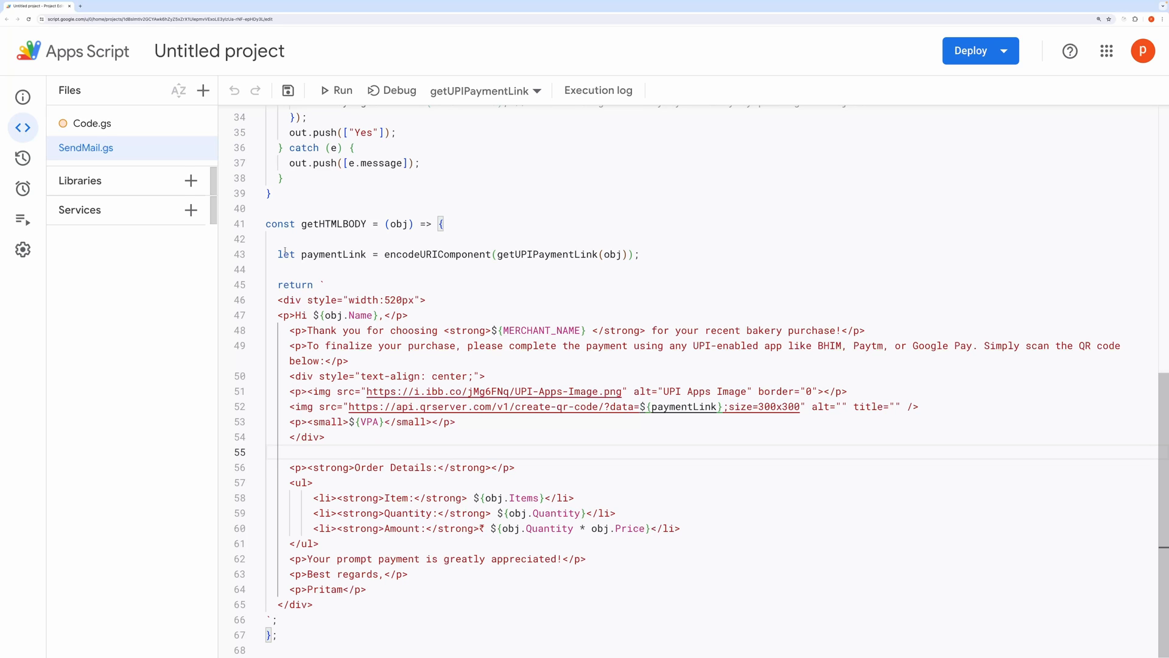
triple_click(447, 254)
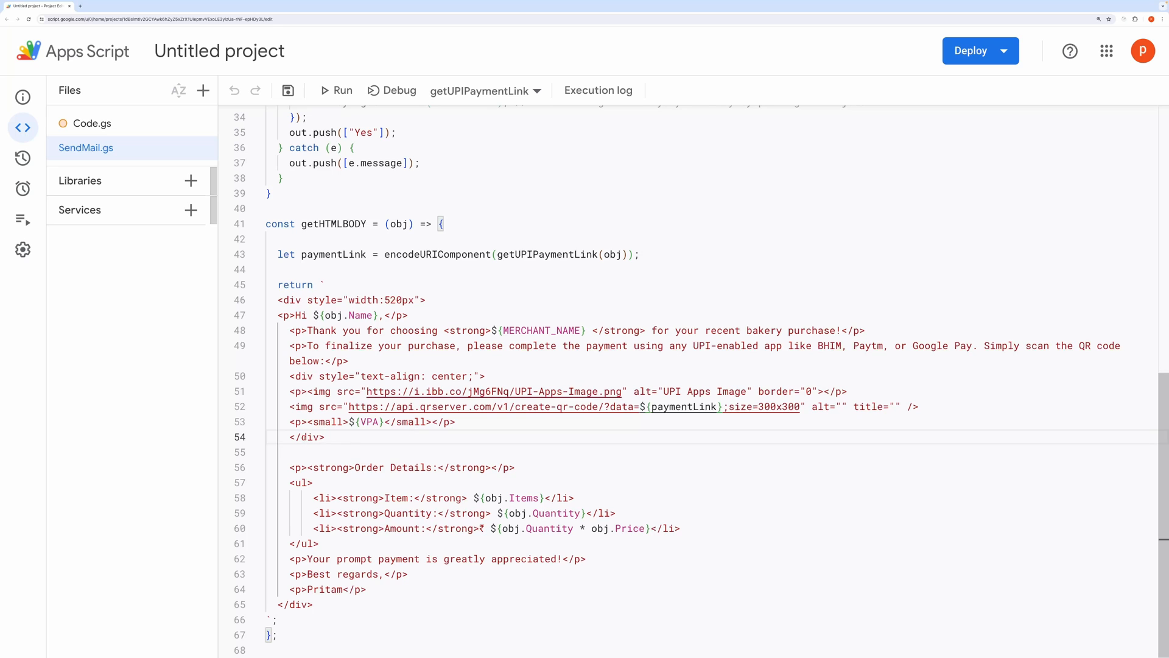
left_click_drag(295, 482, 343, 558)
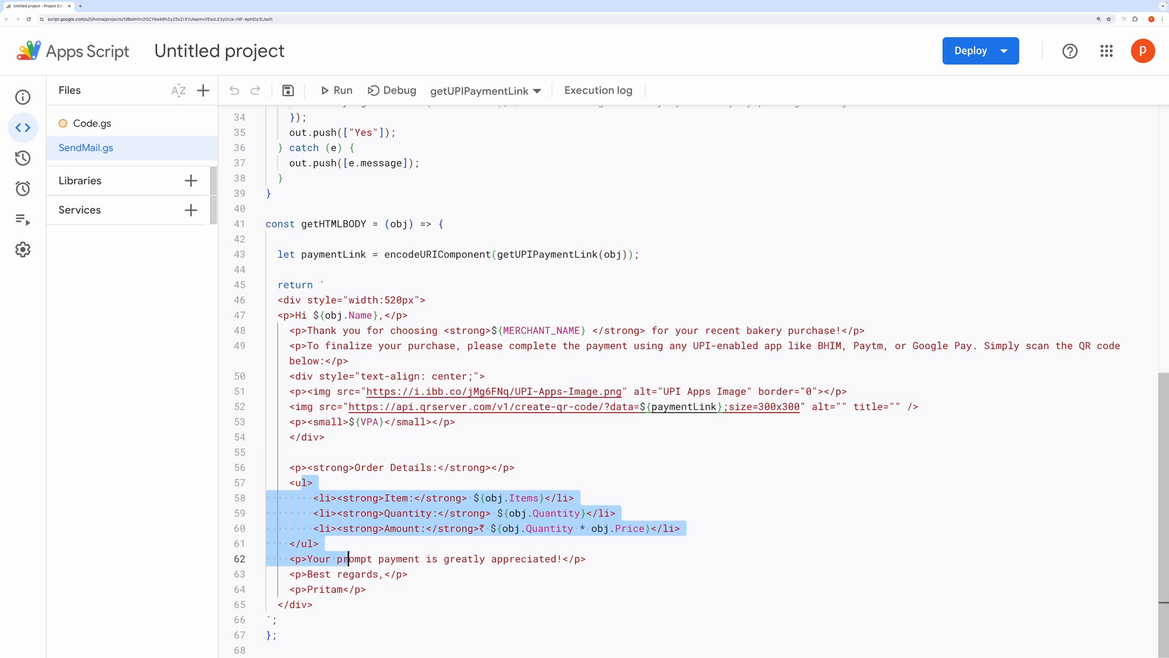
left_click(482, 559)
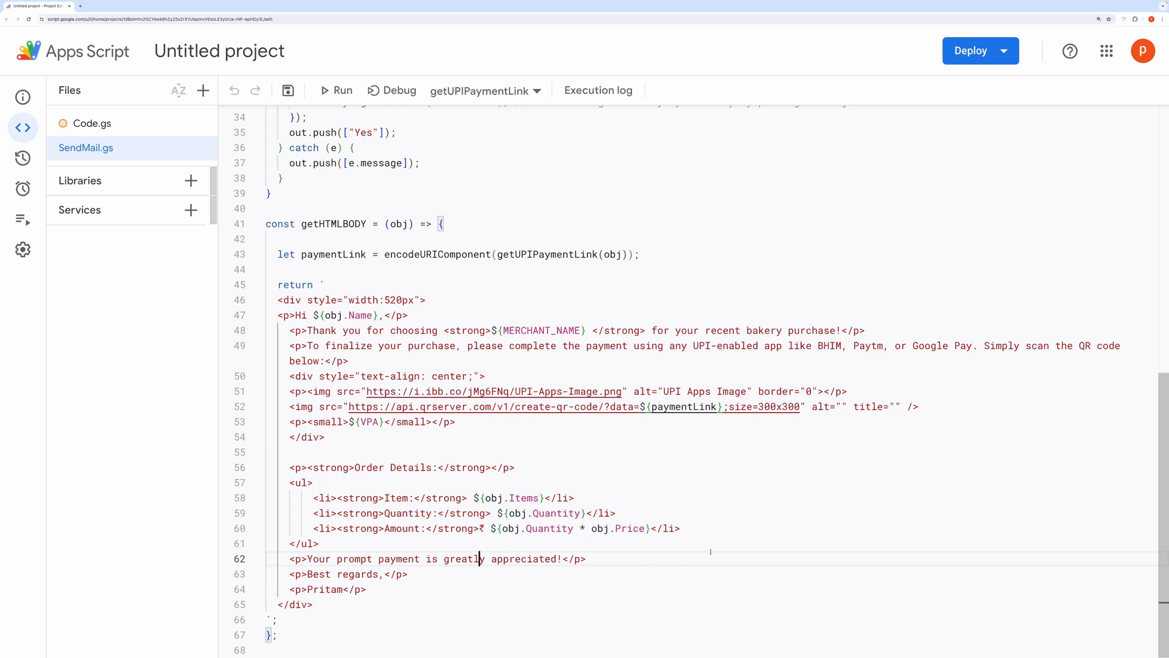
triple_click(484, 528)
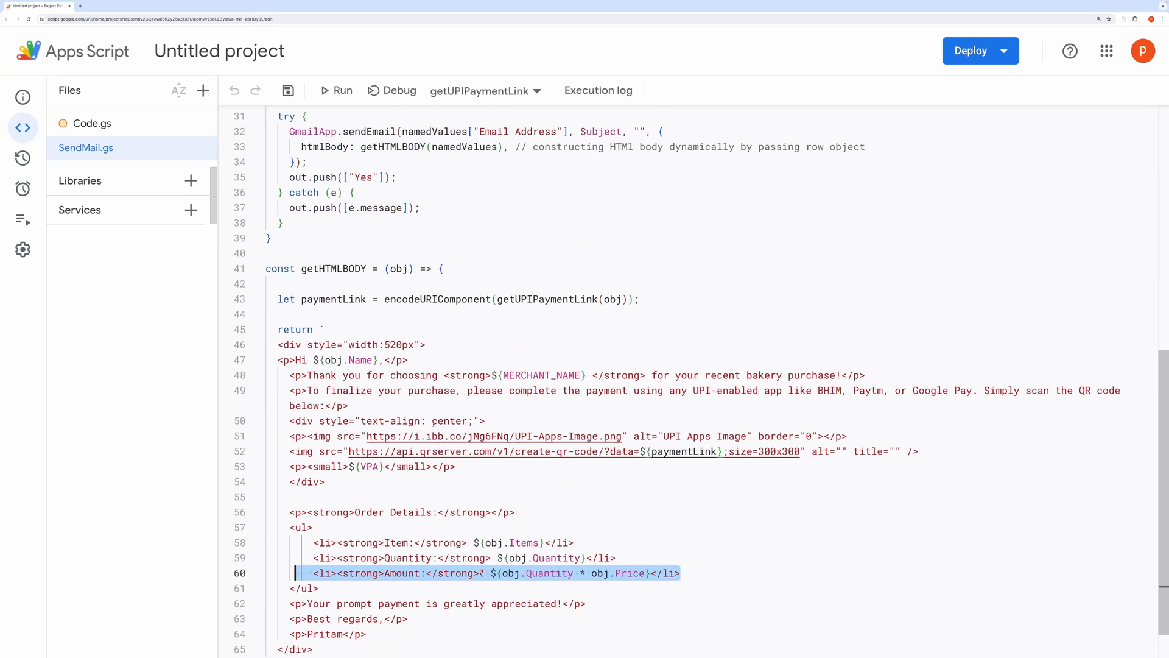
scroll("down", 3)
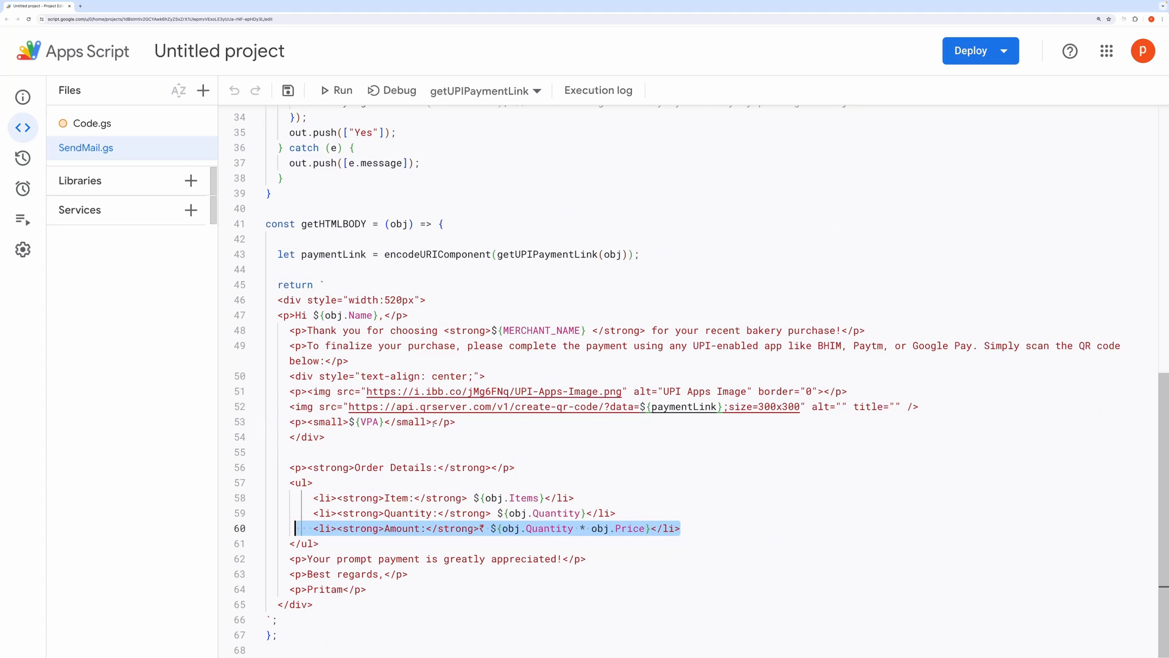